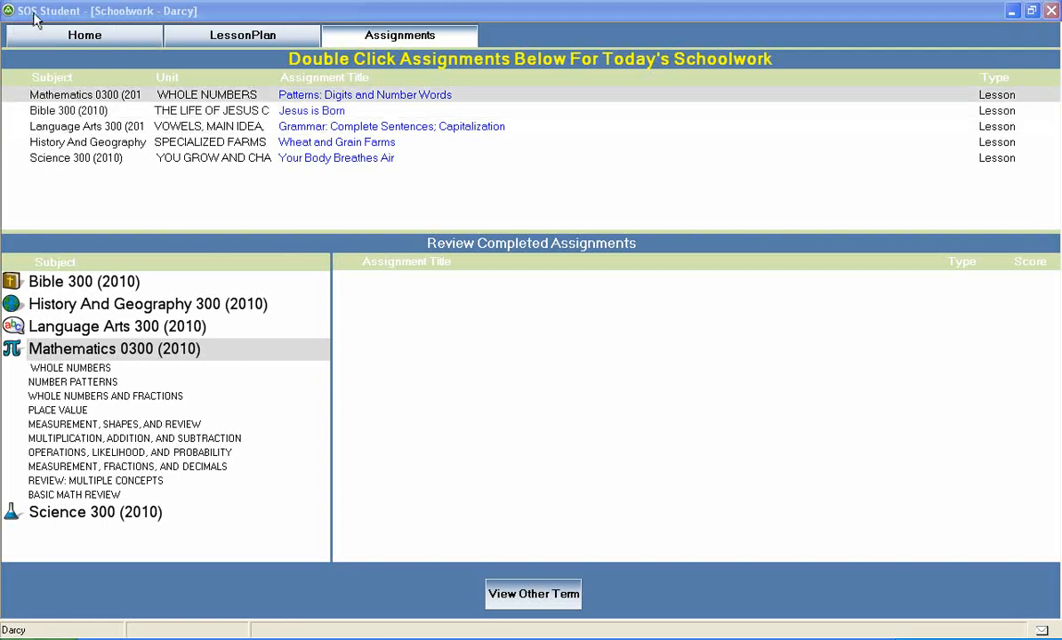
mouse_move(159, 19)
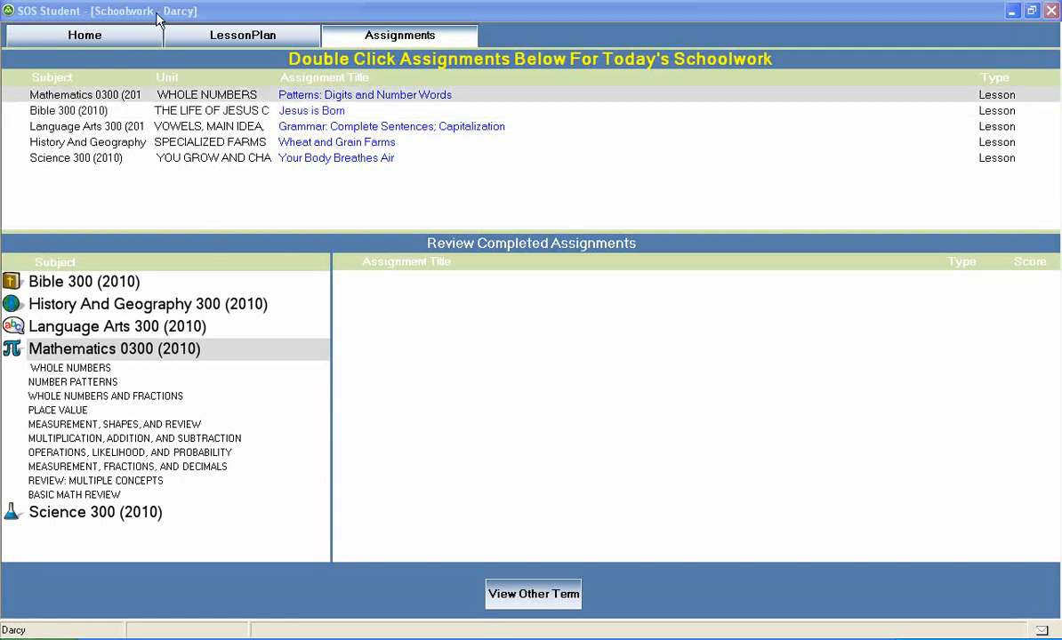
mouse_move(106, 110)
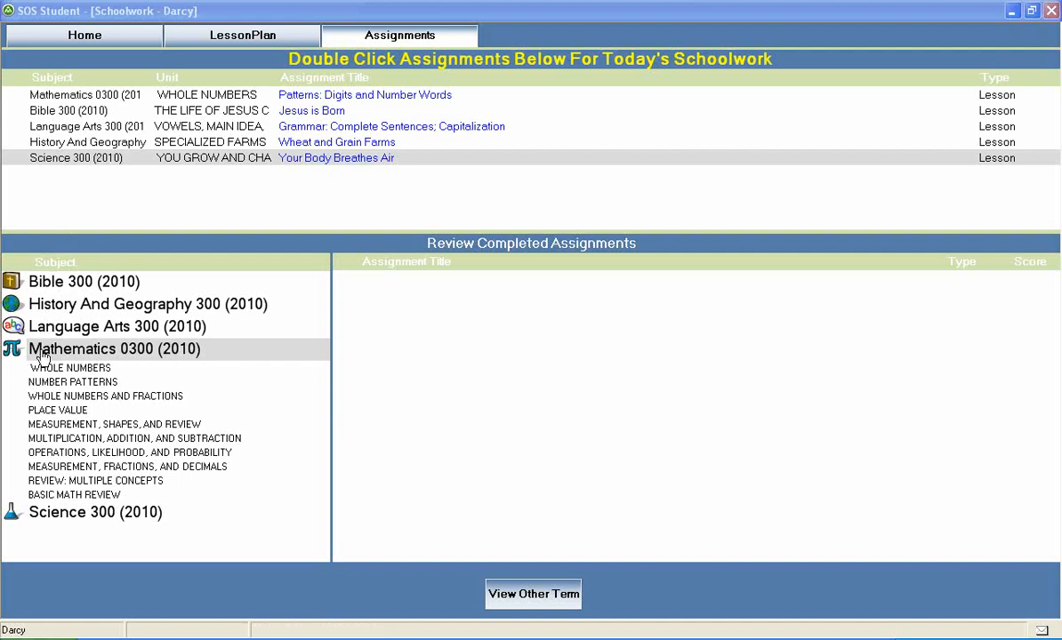
mouse_move(160, 360)
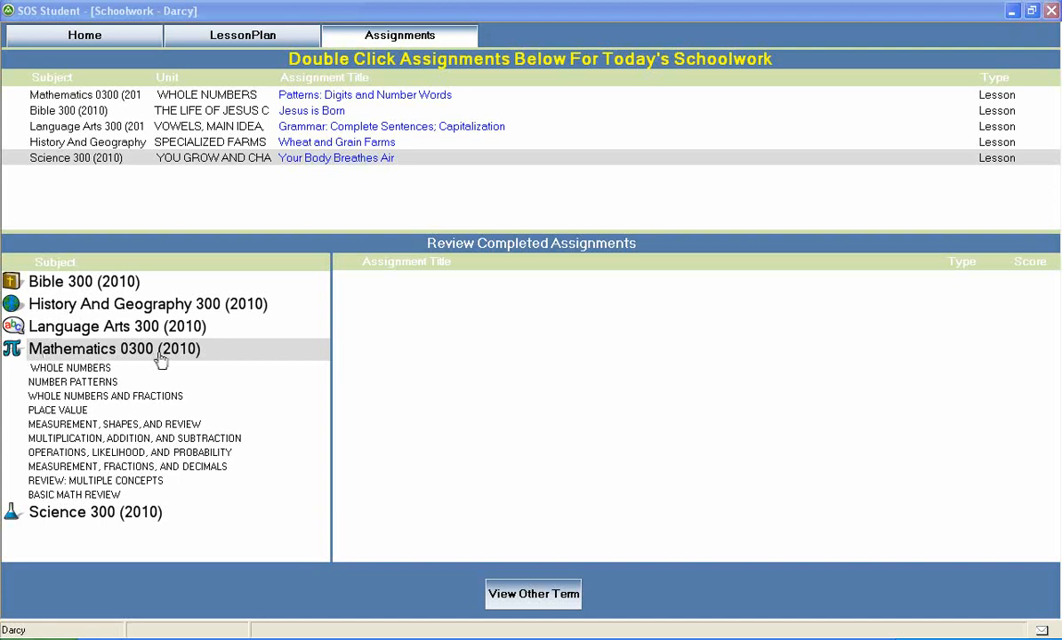
mouse_move(39, 383)
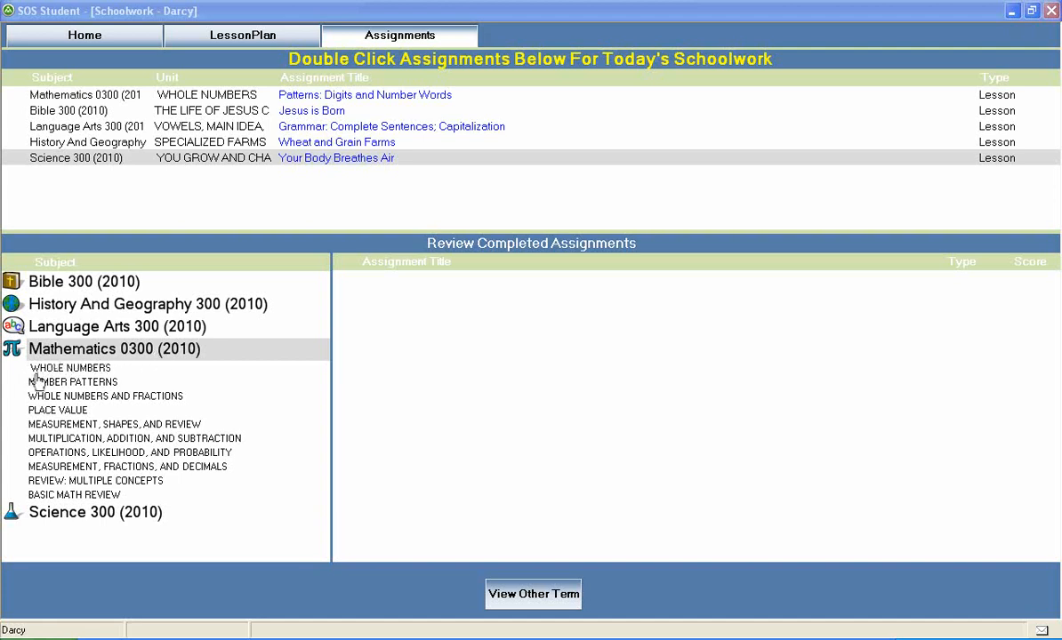
mouse_move(27, 386)
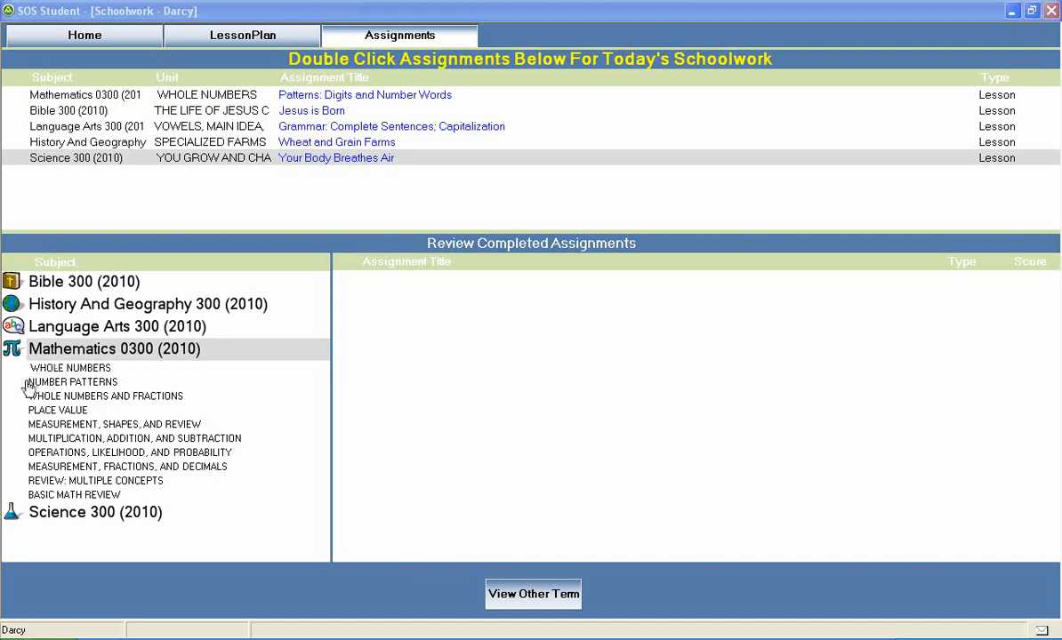
mouse_move(55, 423)
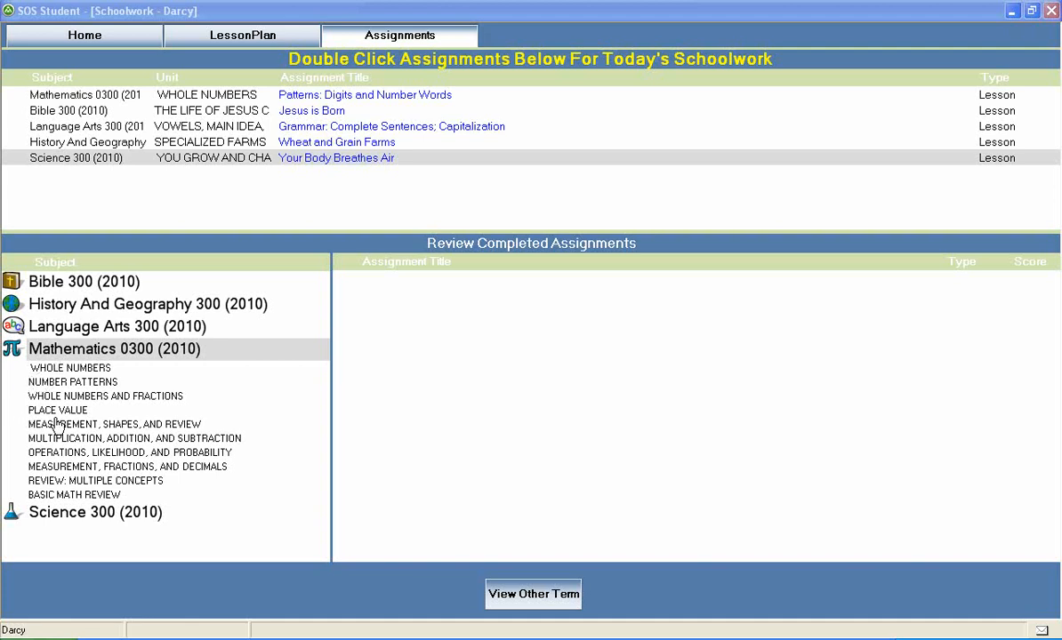
mouse_move(117, 441)
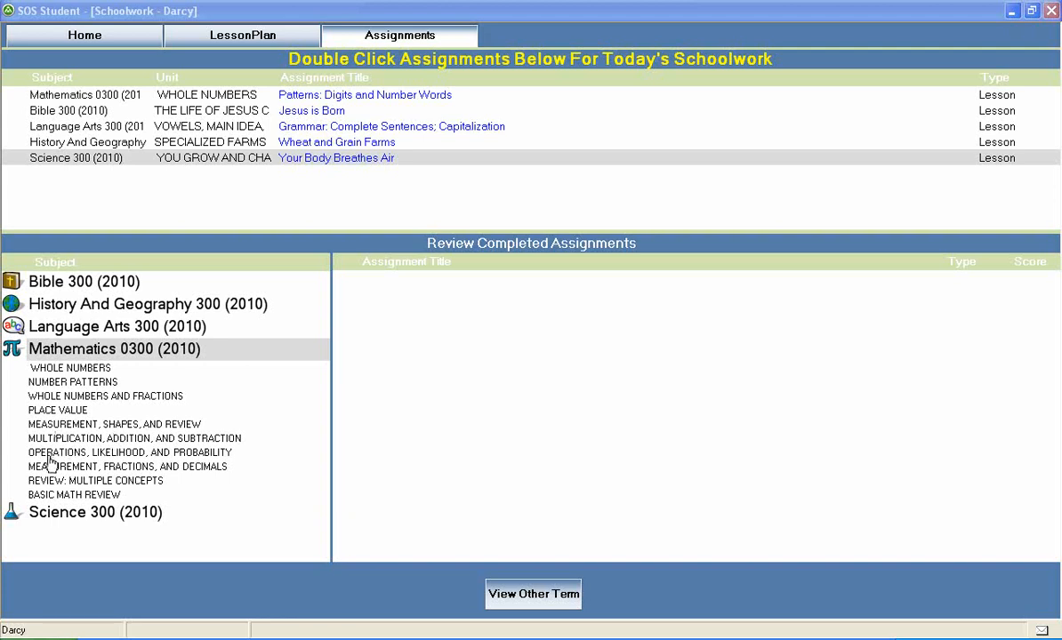
mouse_move(182, 466)
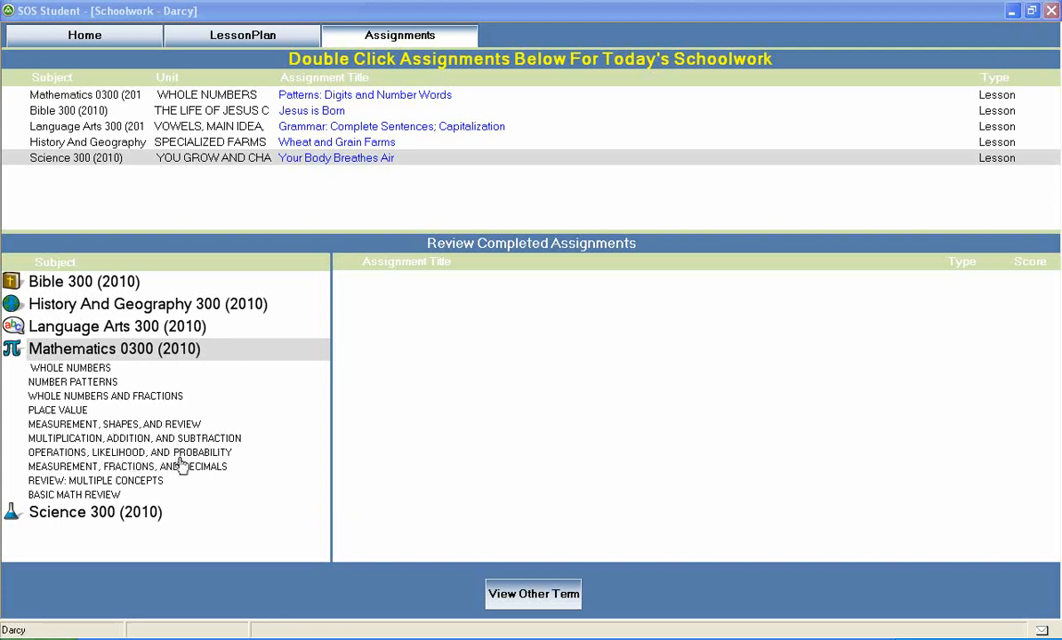
mouse_move(57, 466)
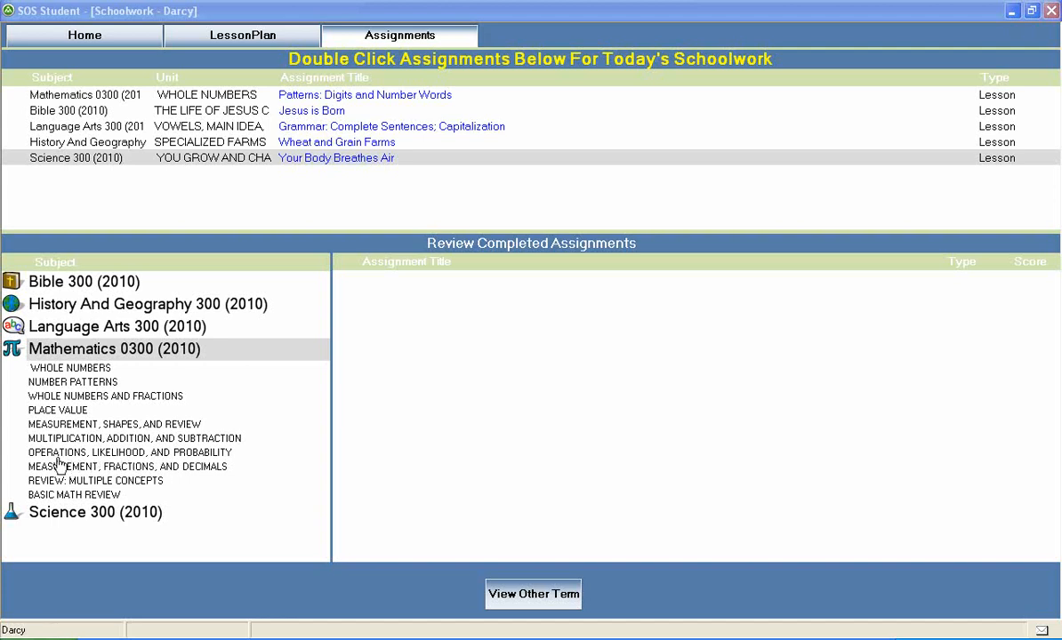
mouse_move(185, 480)
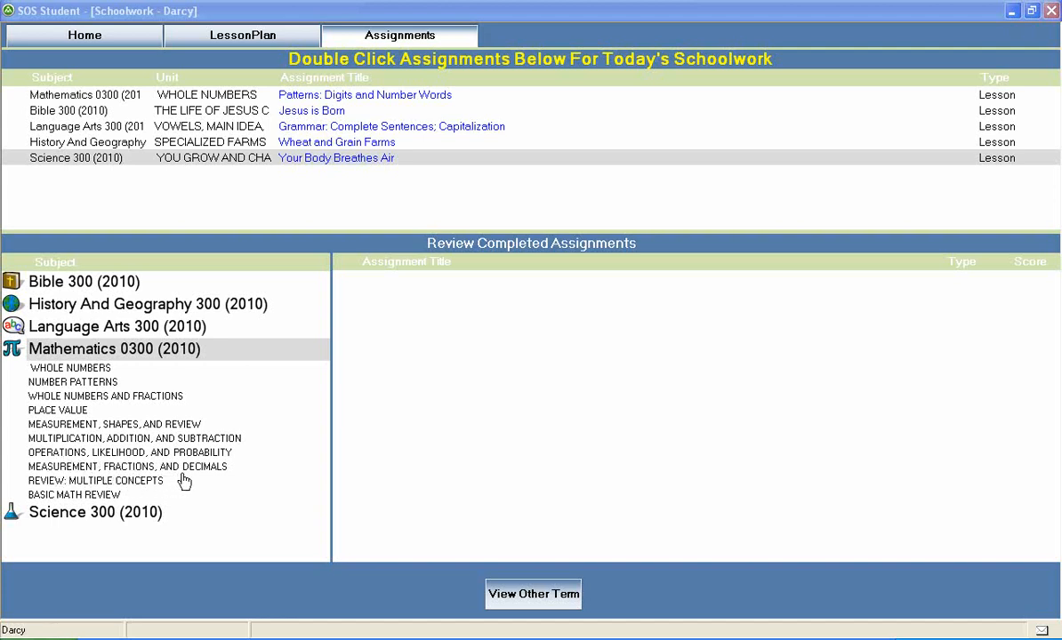
mouse_move(202, 480)
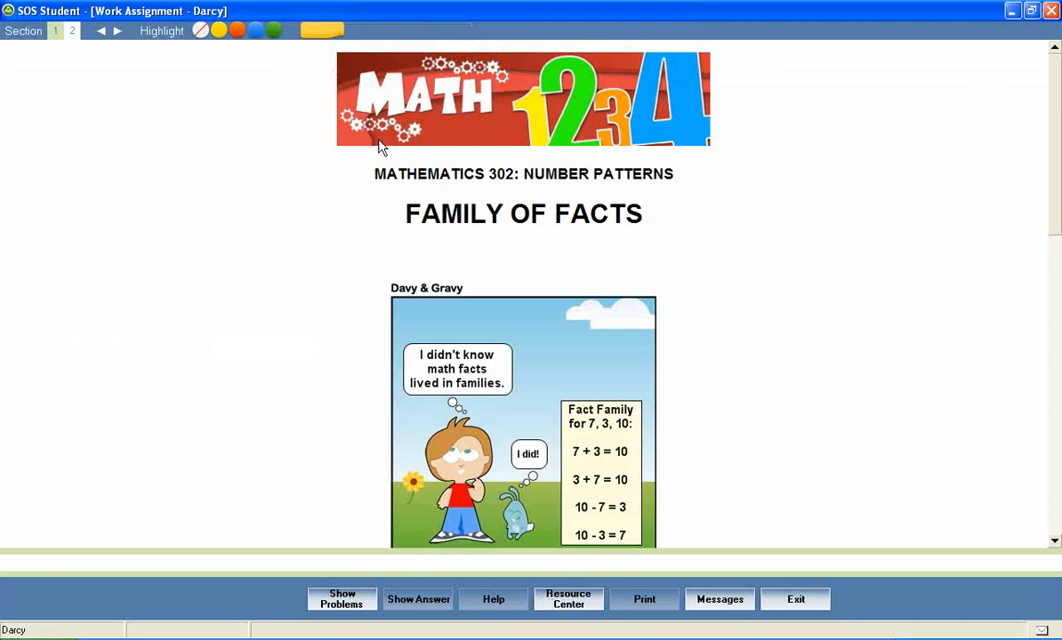
mouse_move(597, 199)
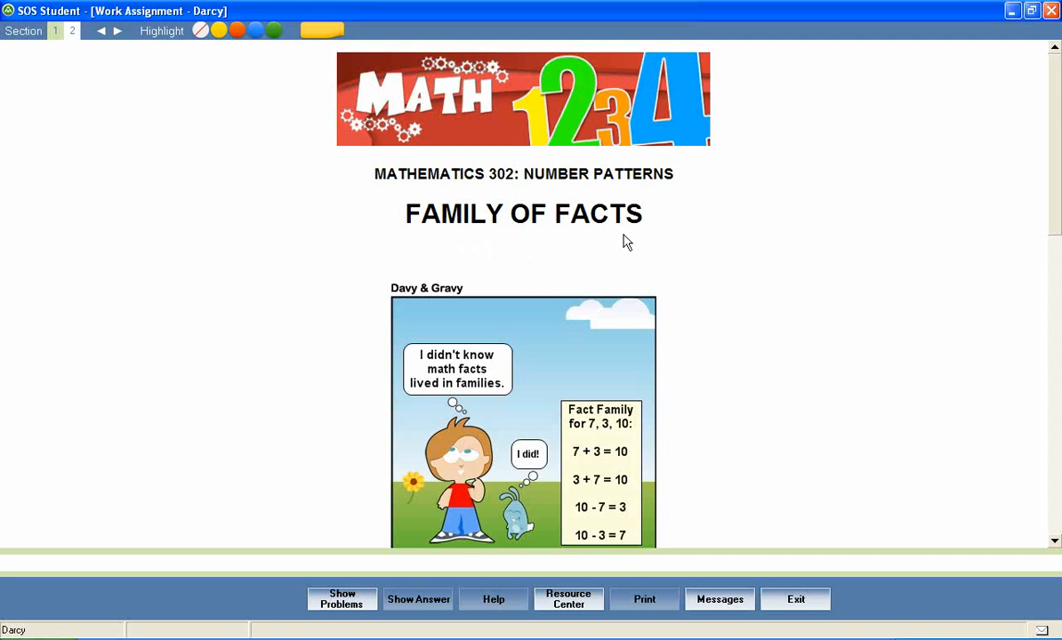
mouse_move(1057, 146)
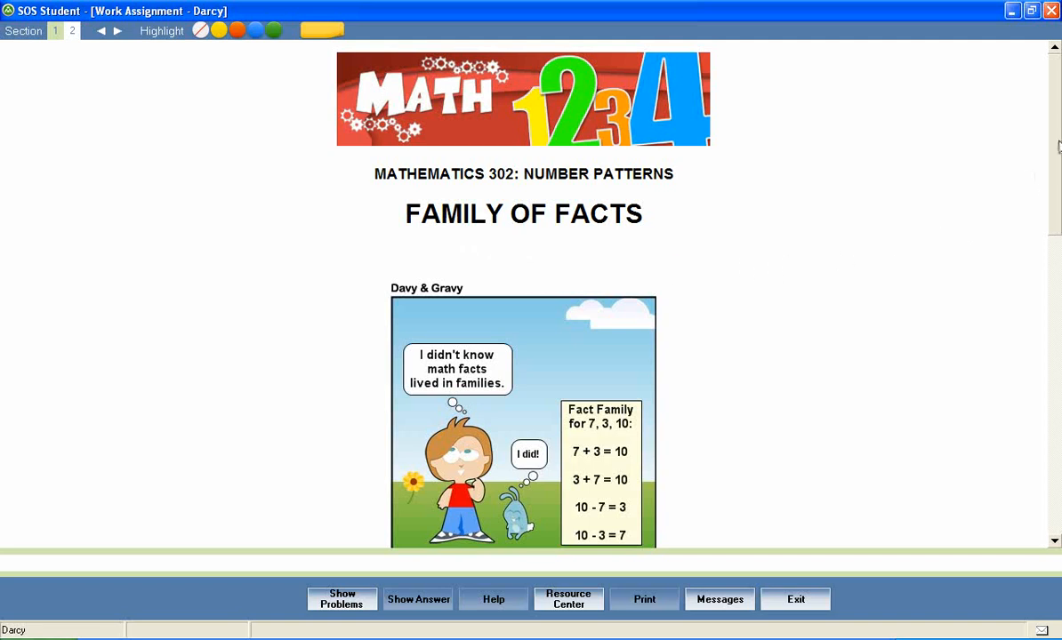
Scroll through the lesson introduction down to the animated 4+7=11 fact family example
scroll("down", 3)
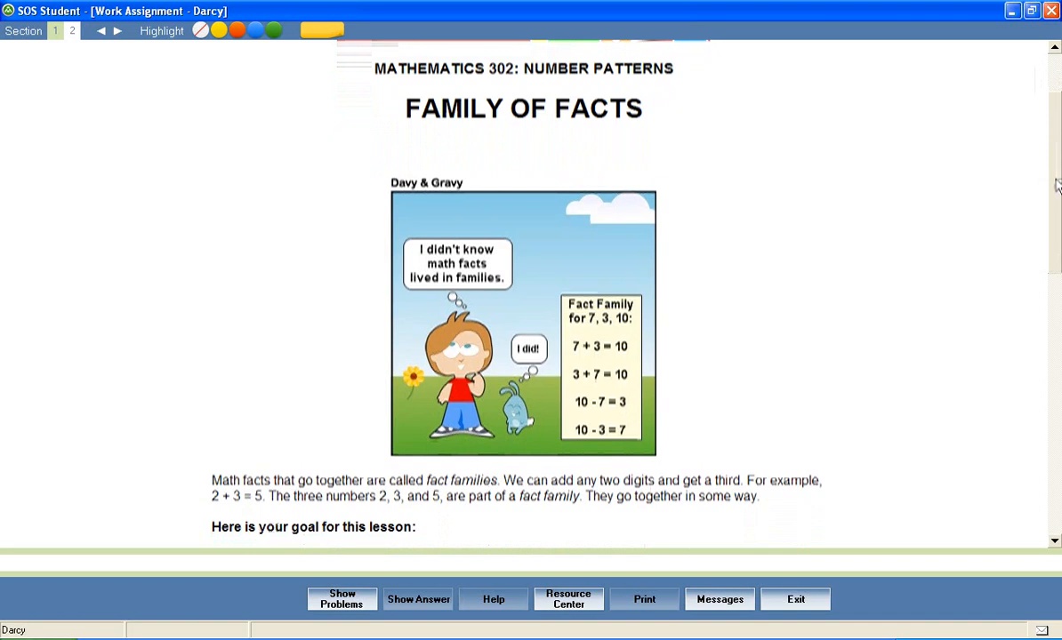
scroll("down", 3)
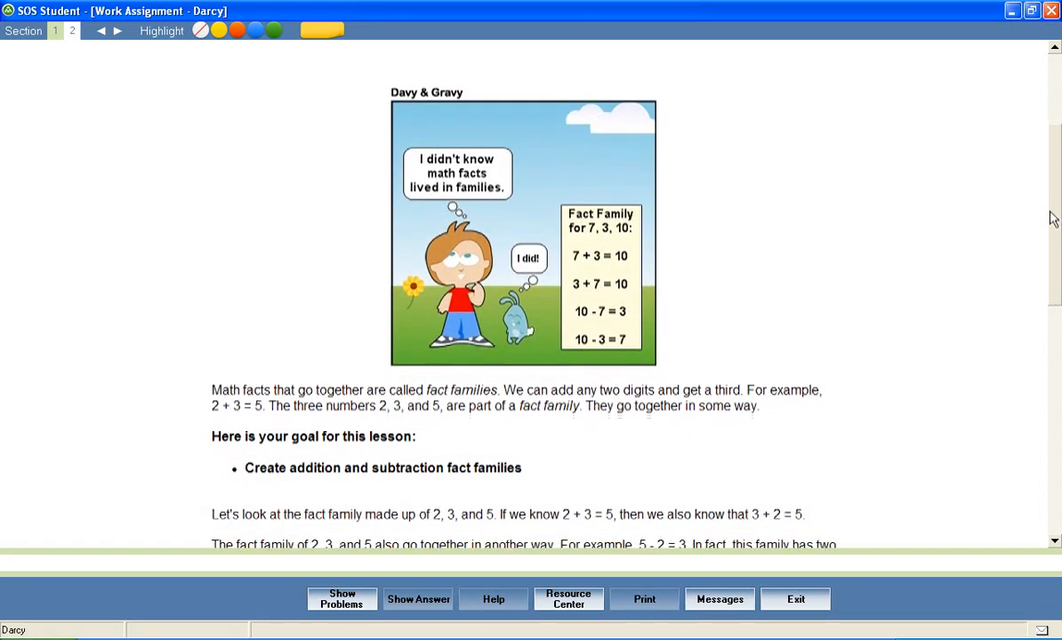
scroll("down", 3)
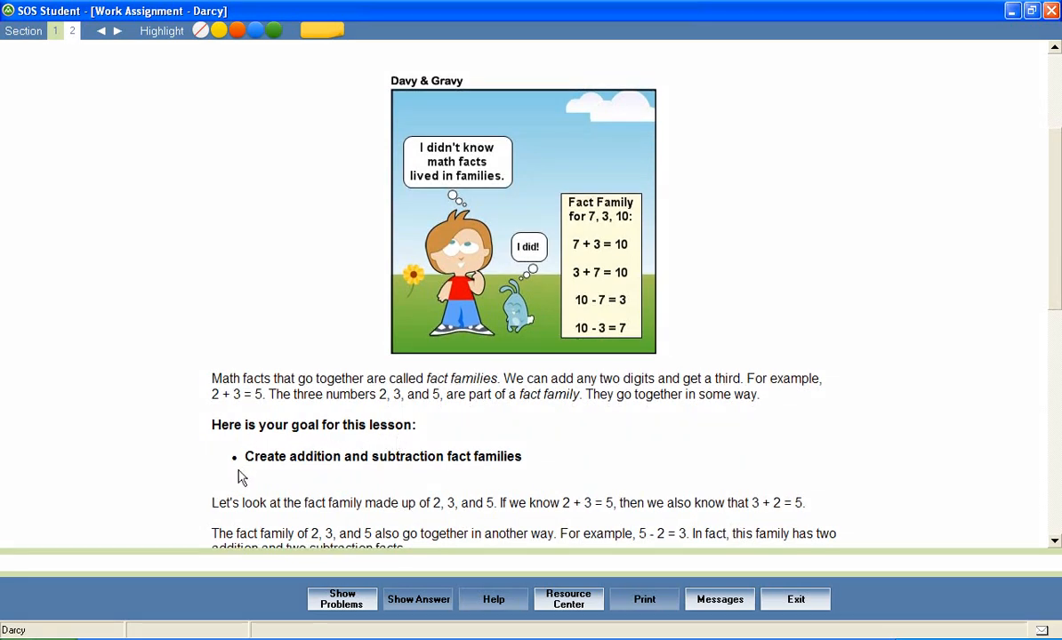
mouse_move(418, 477)
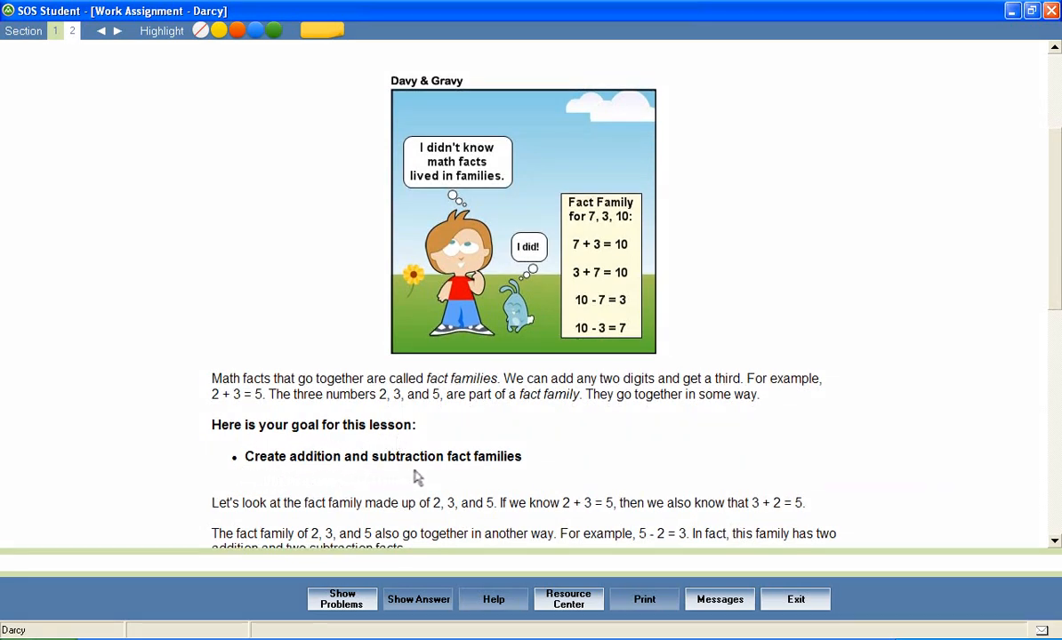
mouse_move(541, 473)
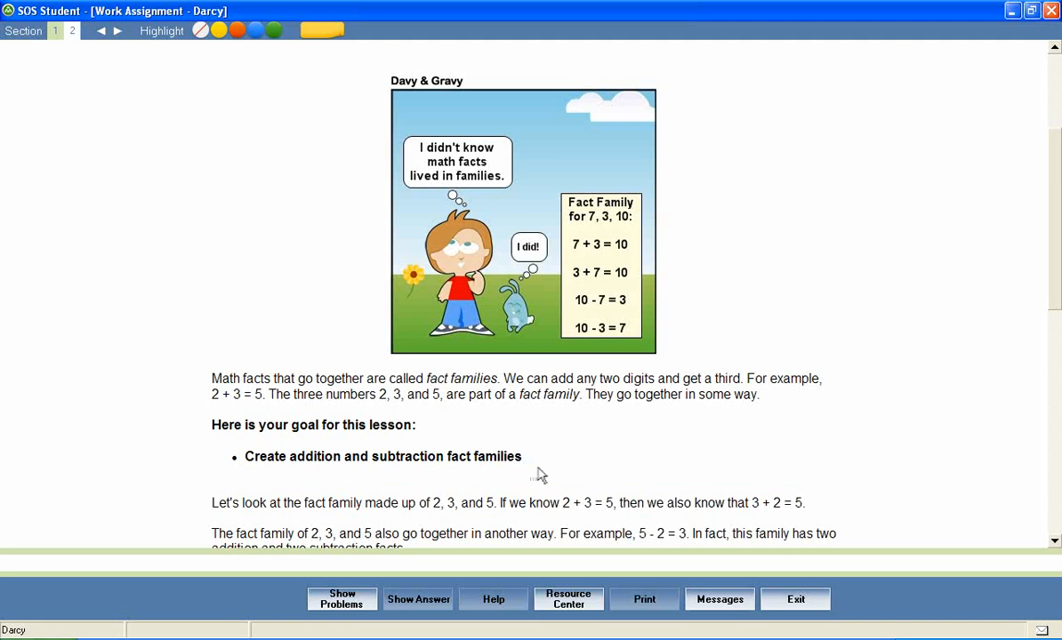
mouse_move(795, 435)
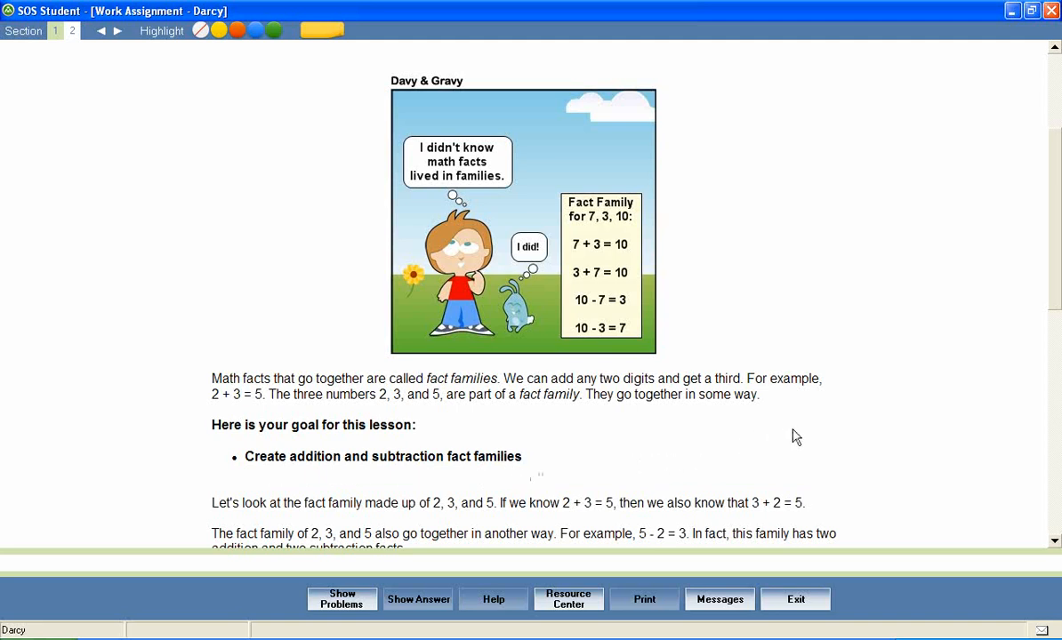
mouse_move(1056, 242)
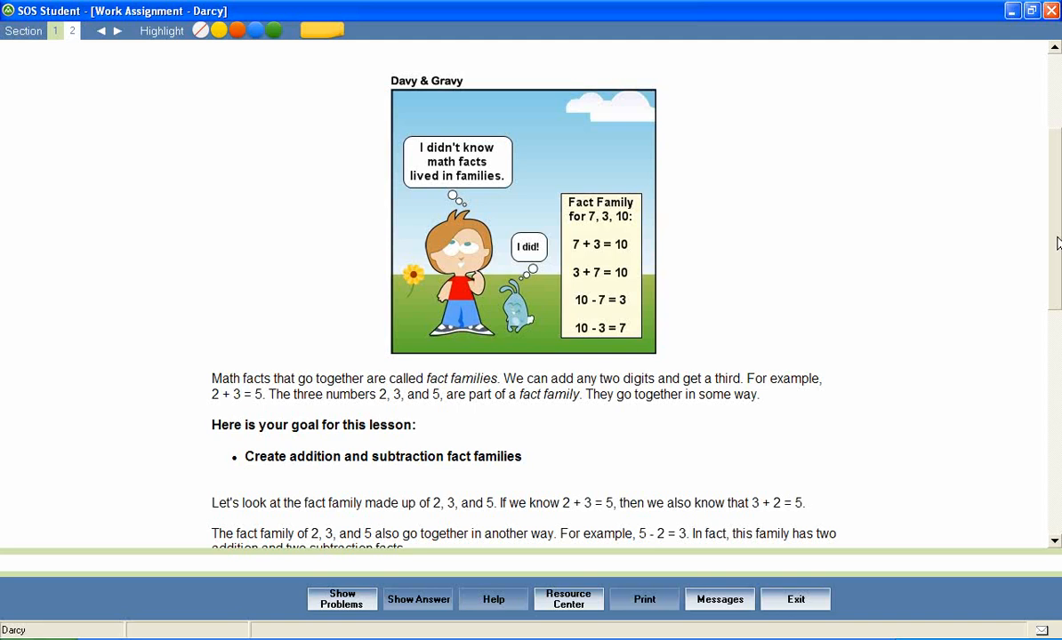
scroll("down", 3)
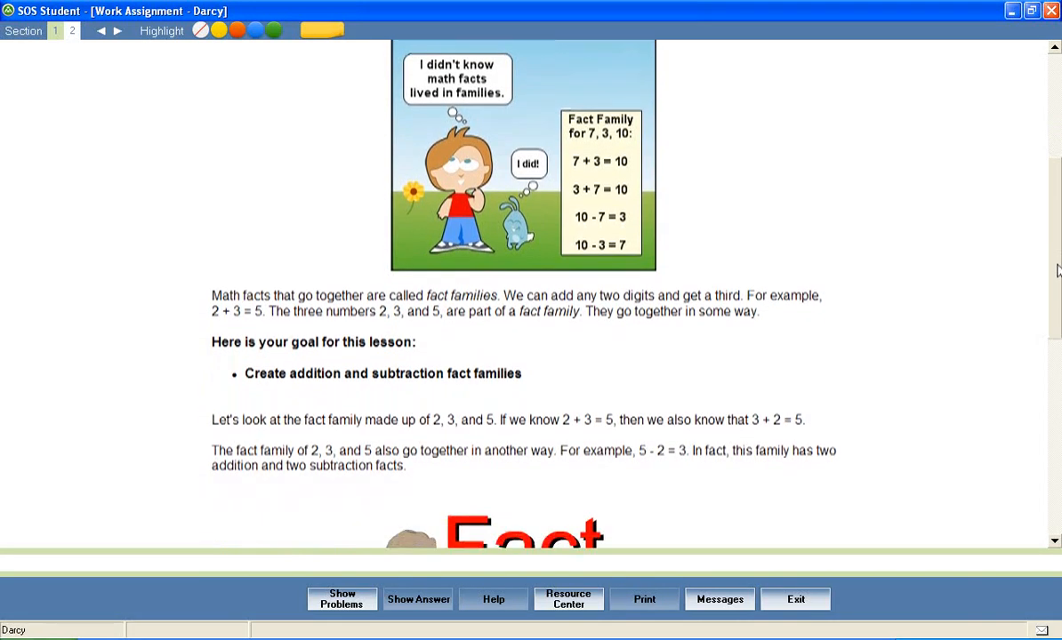
scroll("down", 3)
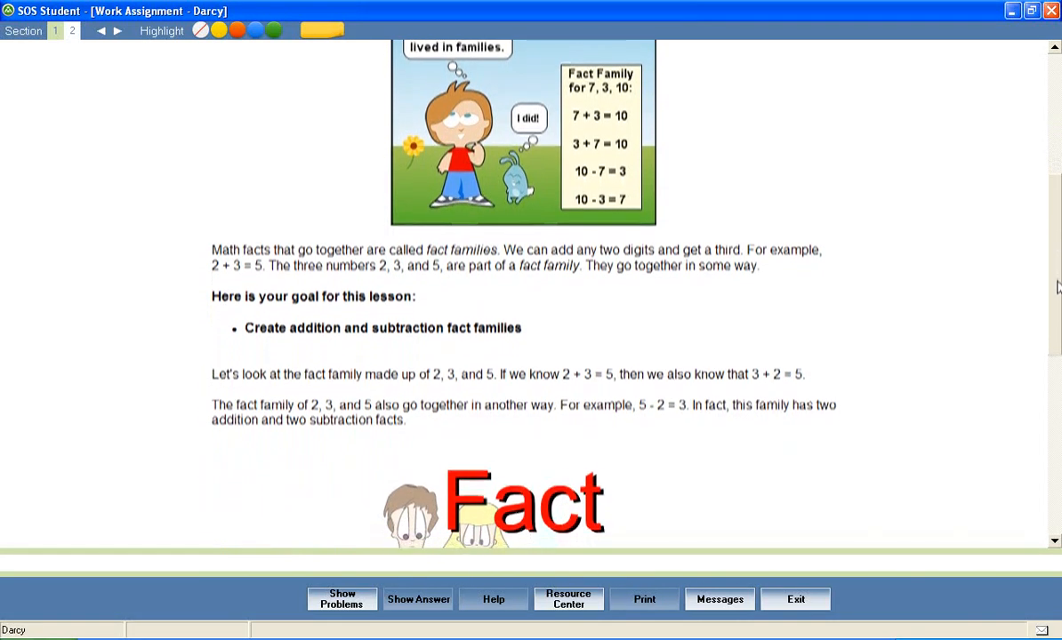
scroll("down", 3)
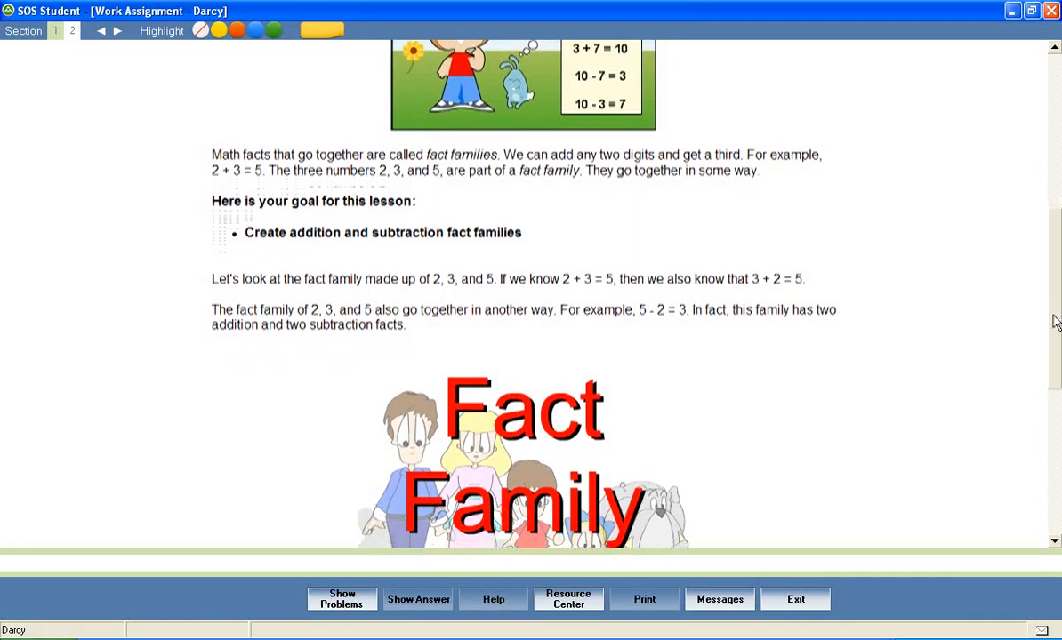
scroll("down", 3)
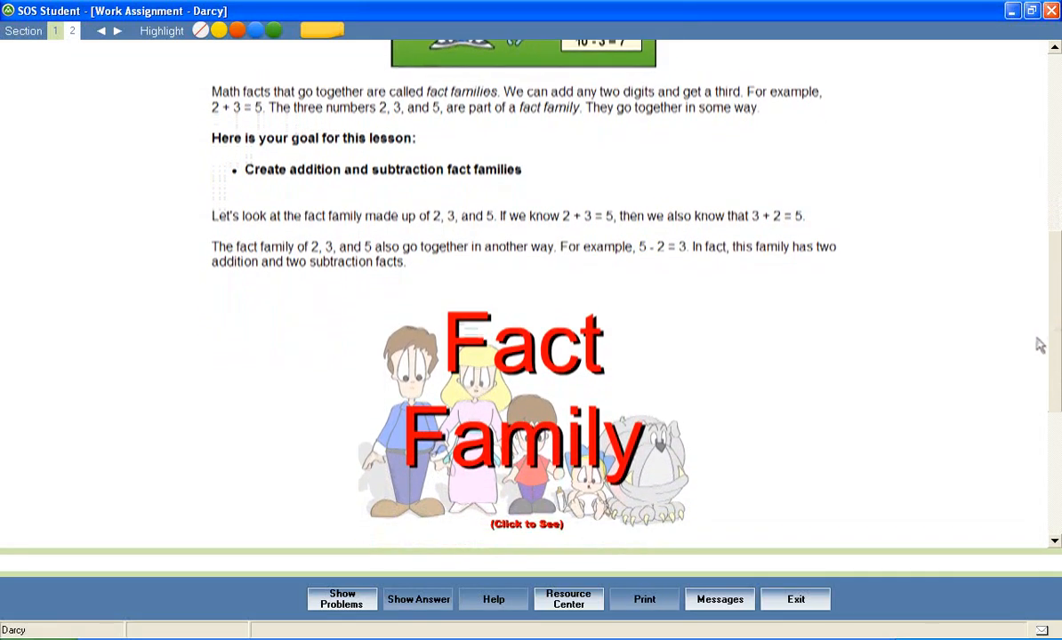
scroll("down", 3)
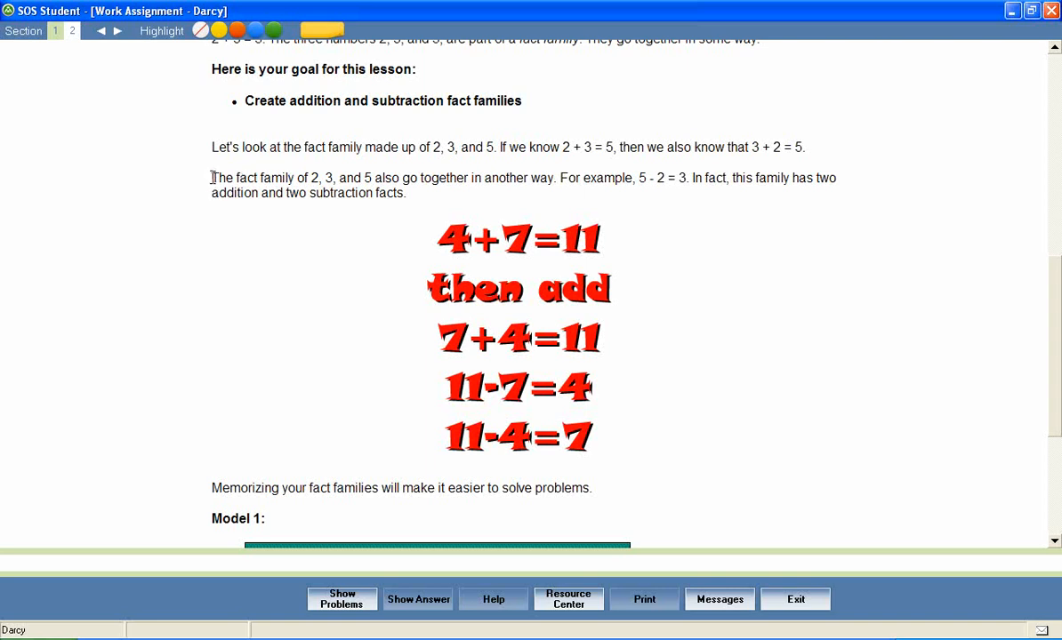
left_click_drag(212, 178, 403, 192)
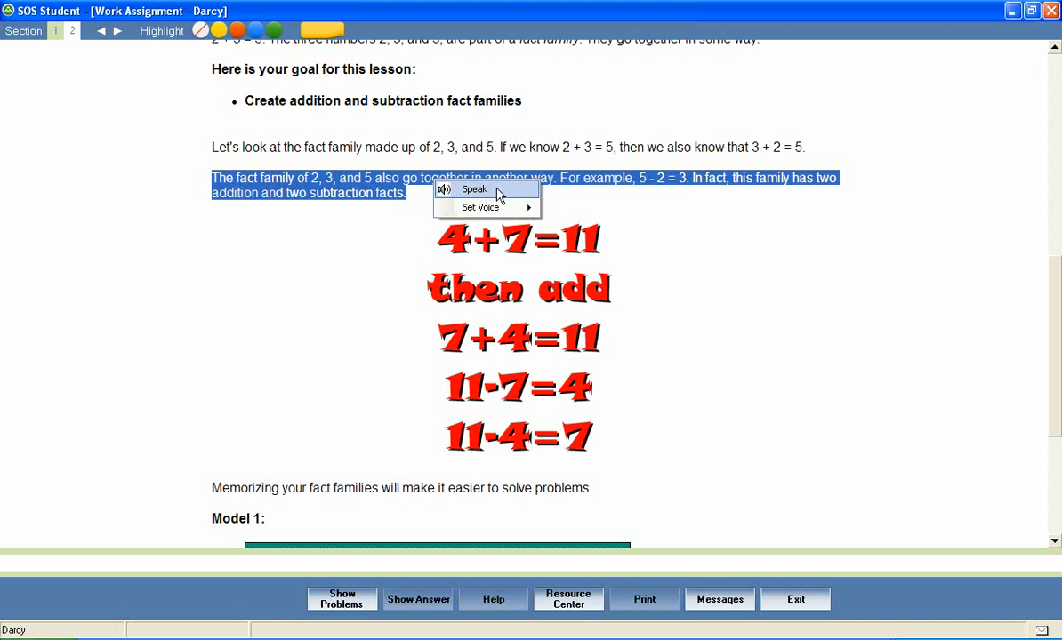
left_click(524, 150)
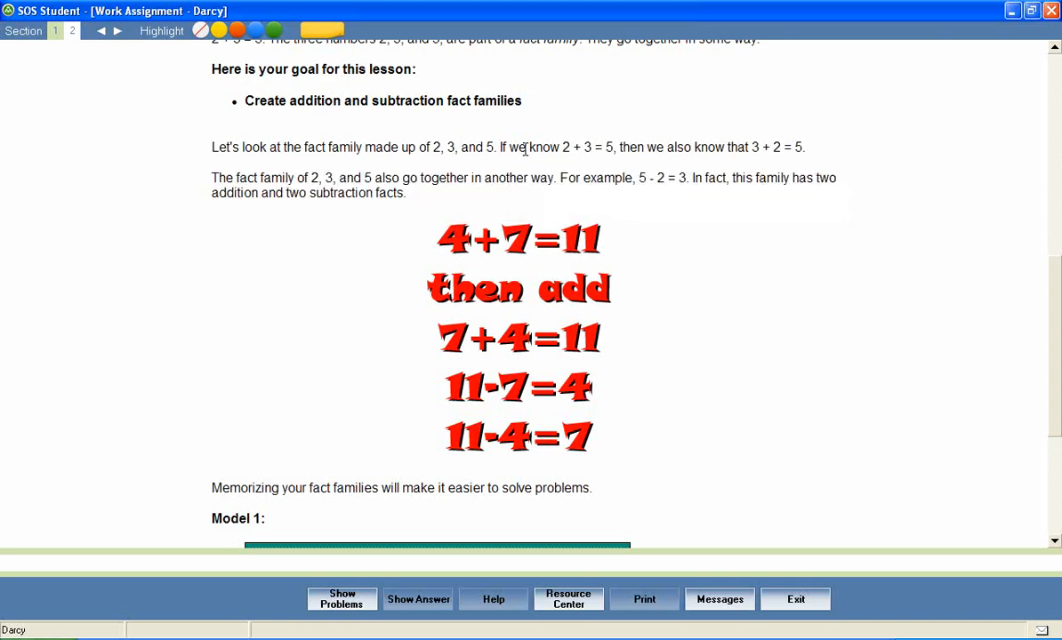
mouse_move(373, 238)
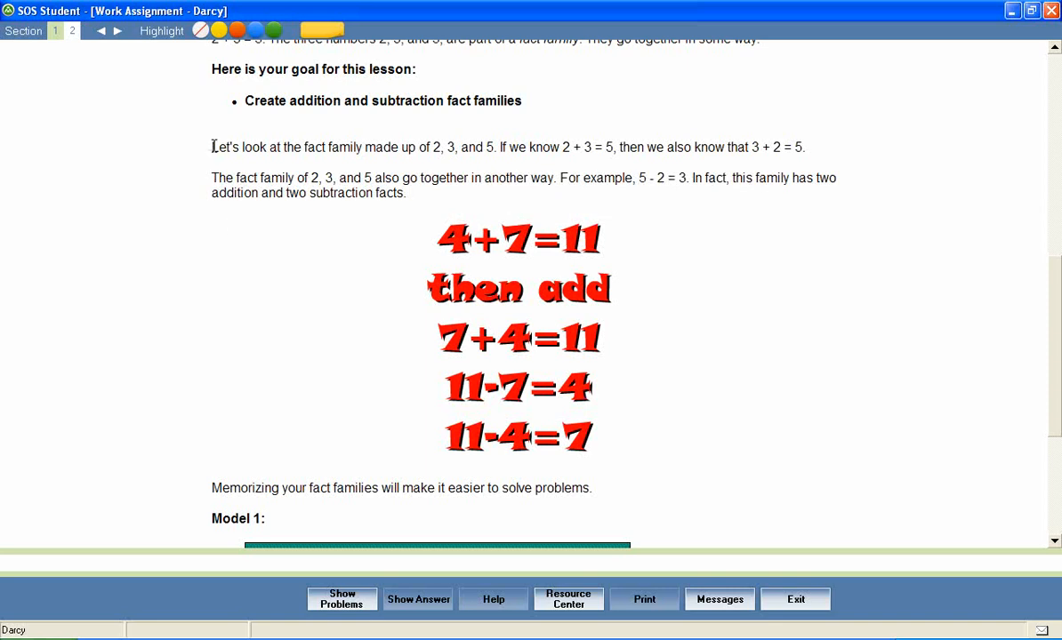
Highlight the sentence about 2, 3 and 5 in yellow
left_click_drag(212, 146, 559, 145)
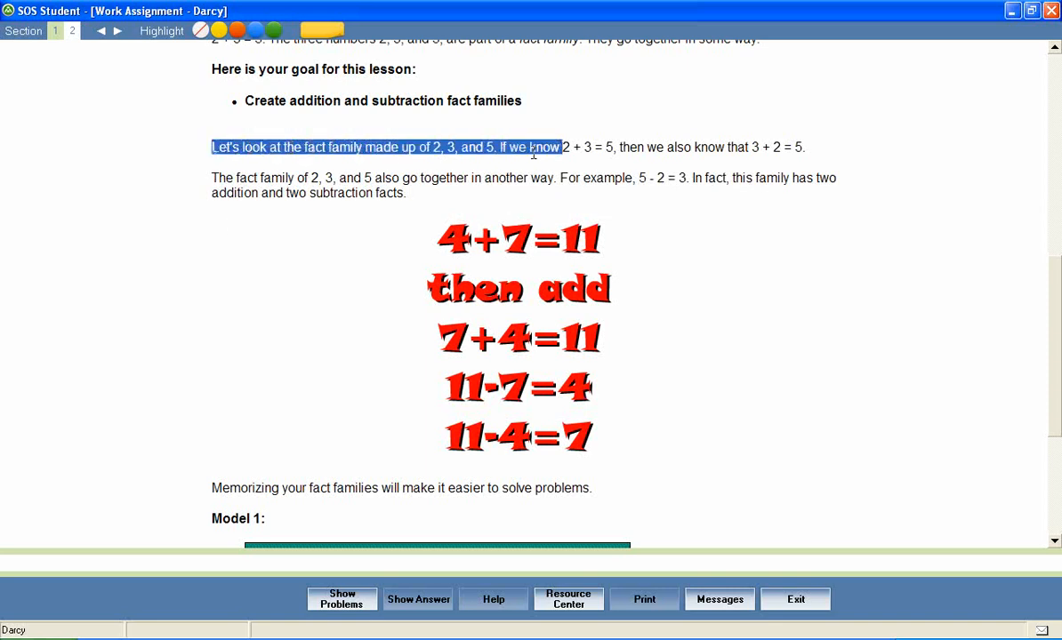
left_click_drag(534, 146, 803, 146)
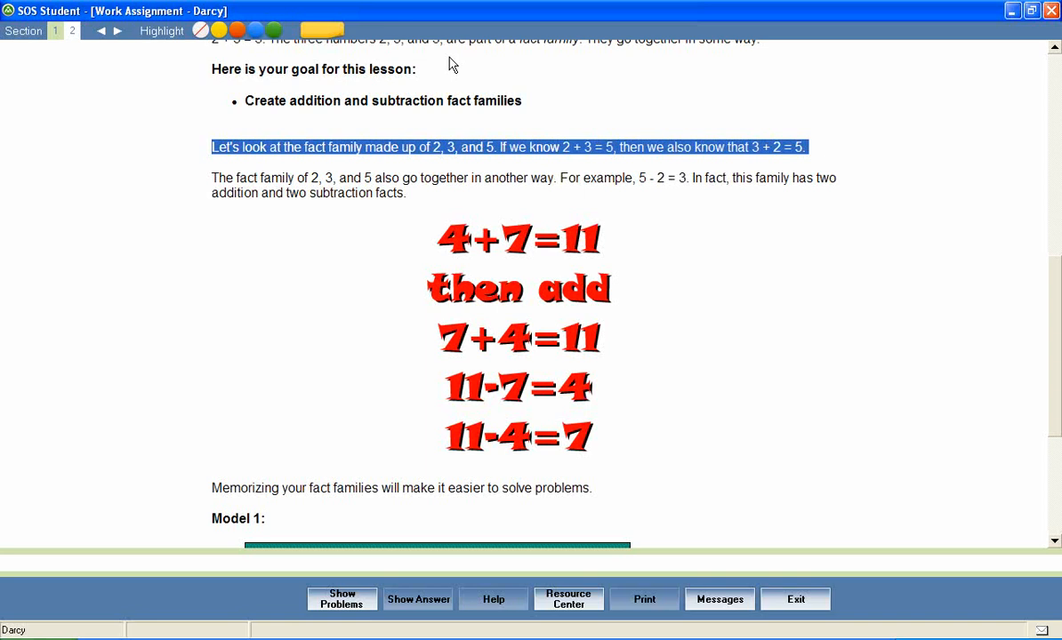
left_click(217, 30)
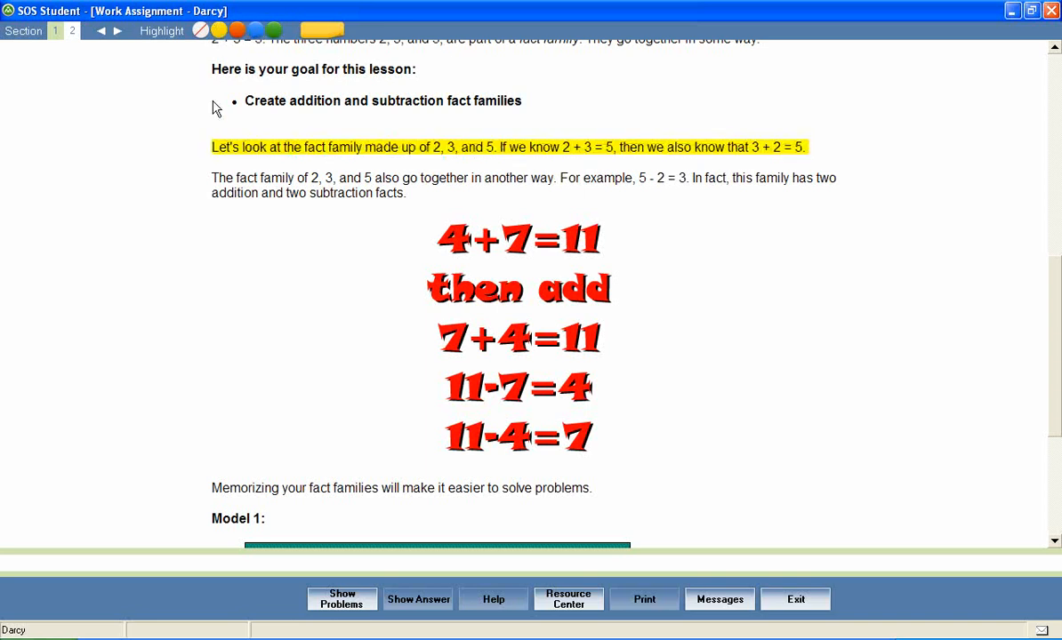
mouse_move(213, 178)
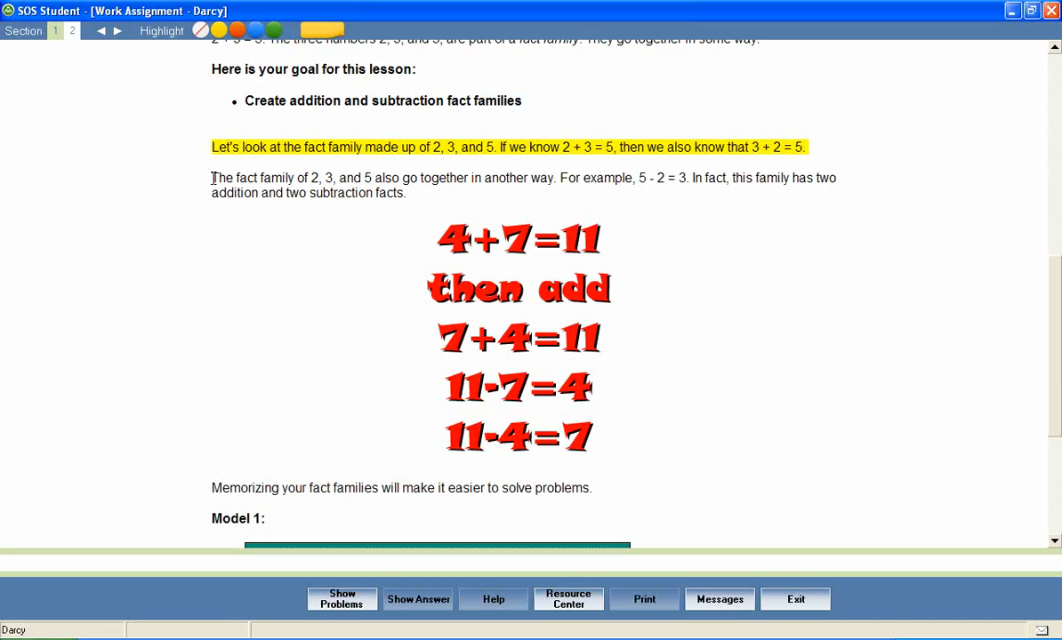
Highlight the following paragraph about subtraction facts in green
double_click(217, 178)
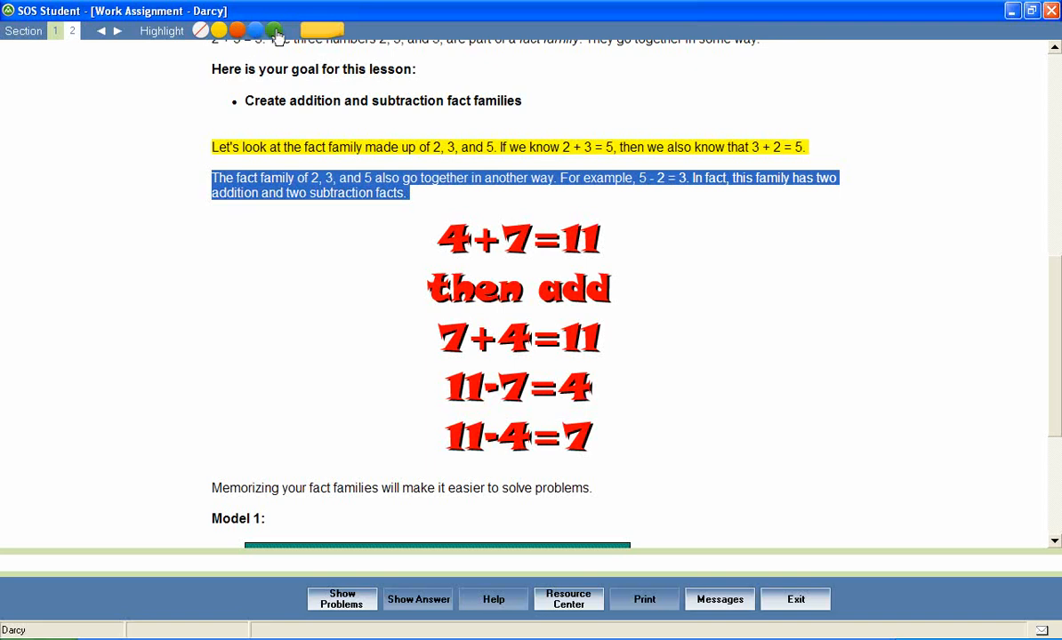
left_click(274, 30)
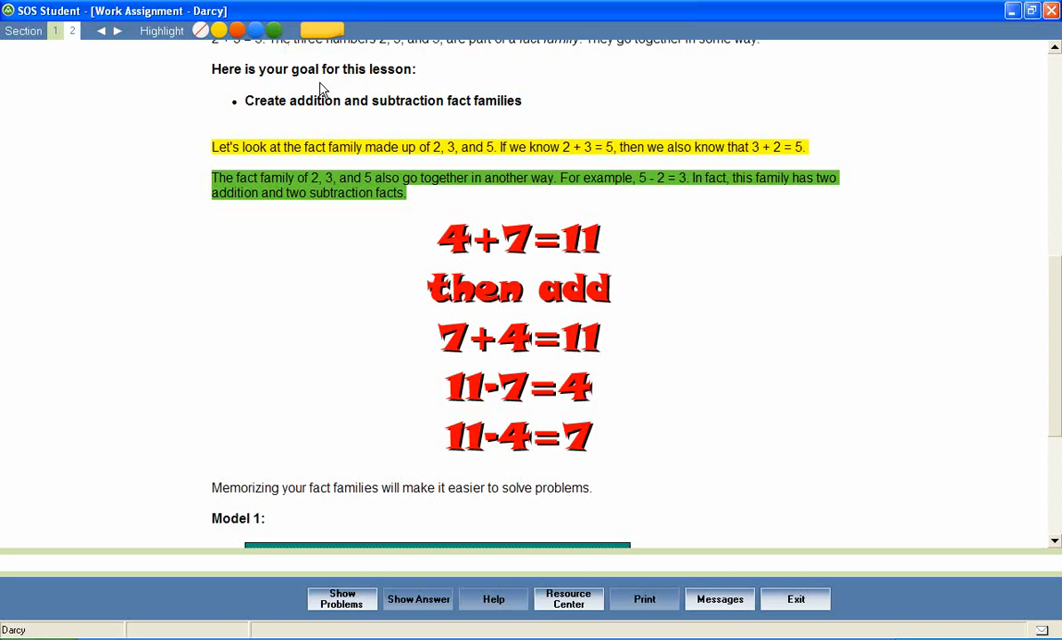
mouse_move(891, 341)
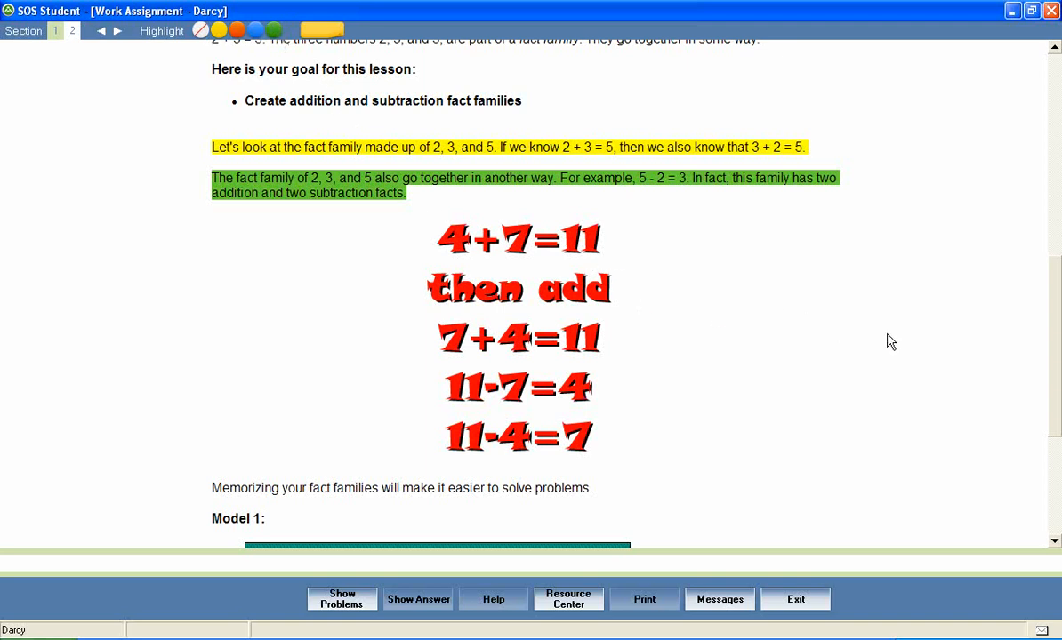
scroll("down", 3)
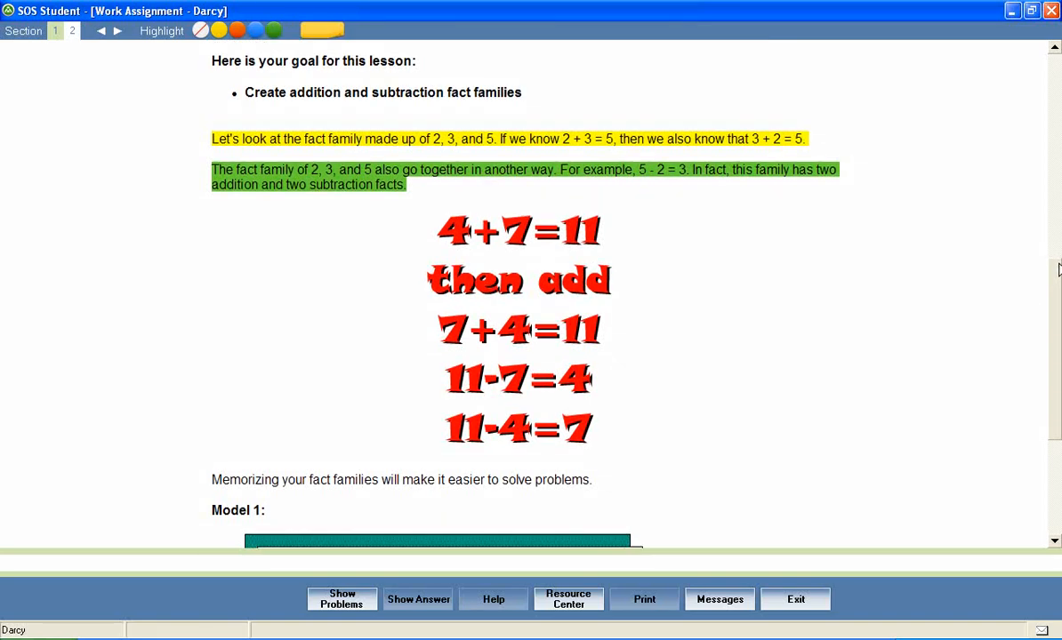
Scroll down to bring Model 2's 'A Fact Family' graphic into view
scroll("down", 3)
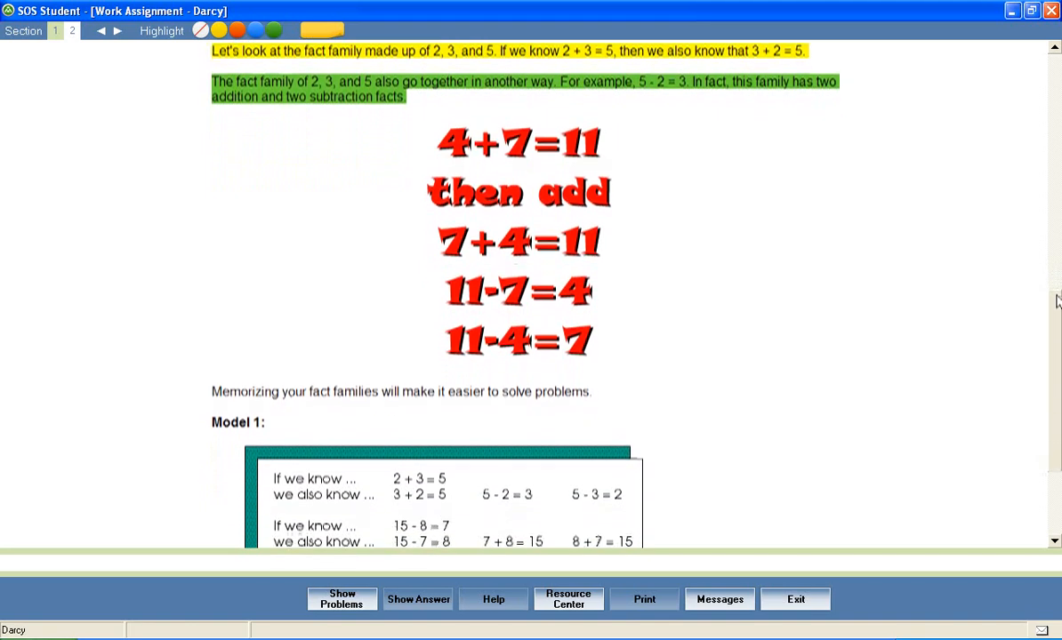
scroll("down", 3)
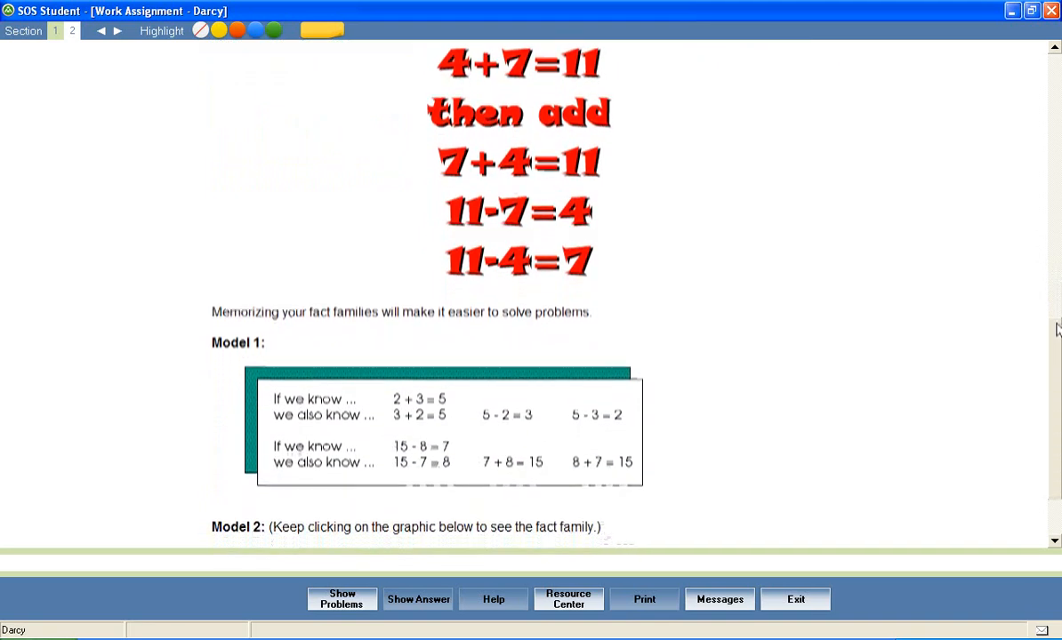
scroll("down", 3)
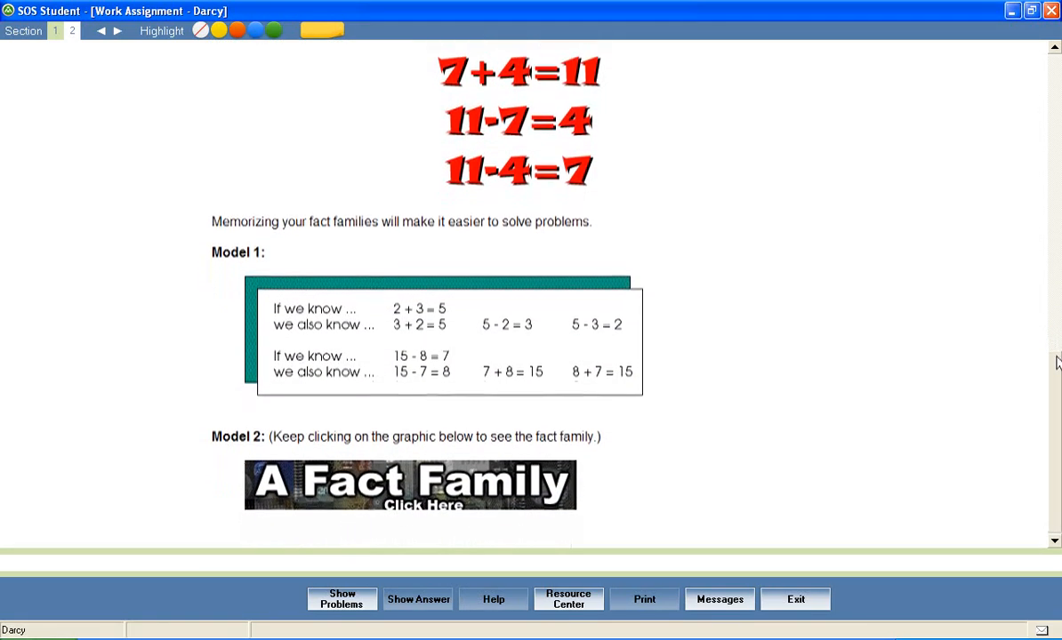
Step through the facts 8+7=15, 7+8=15, 15-8=7, 15-7=8 until the animation resets
left_click(409, 483)
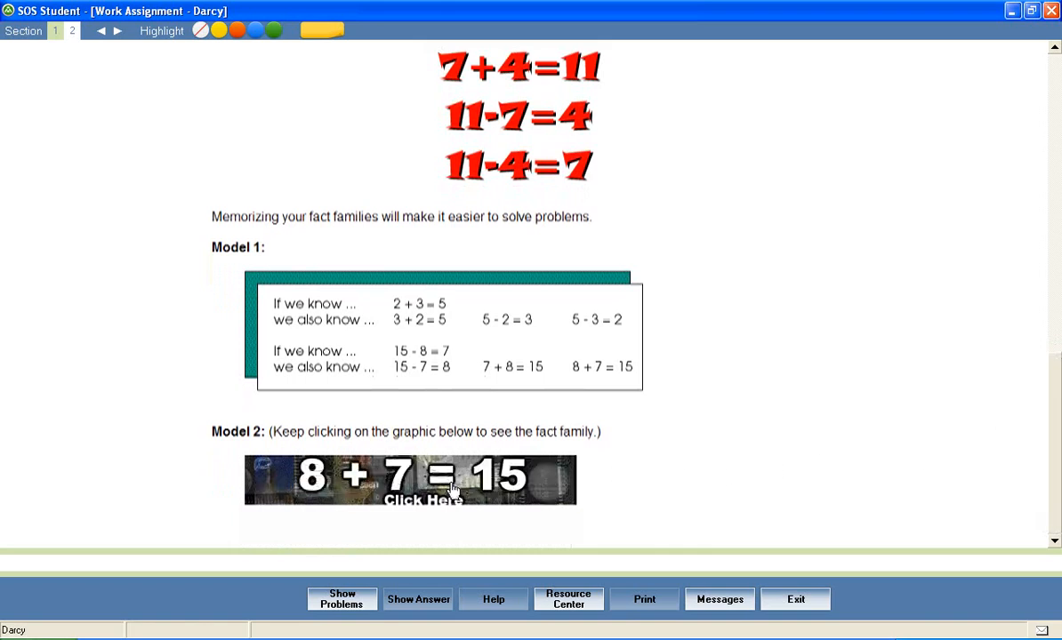
left_click(409, 481)
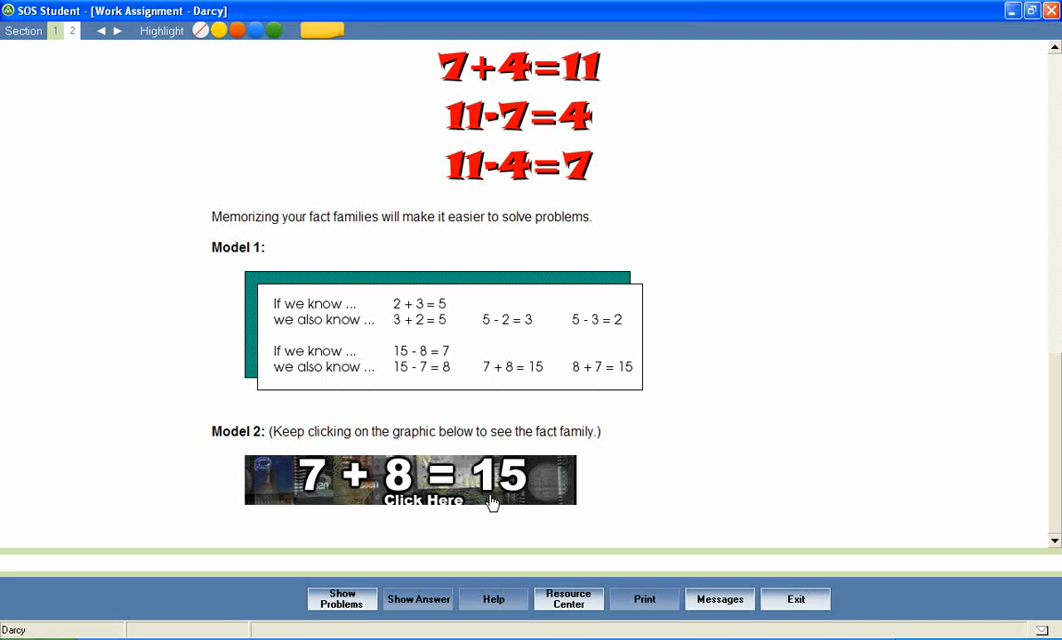
left_click(409, 480)
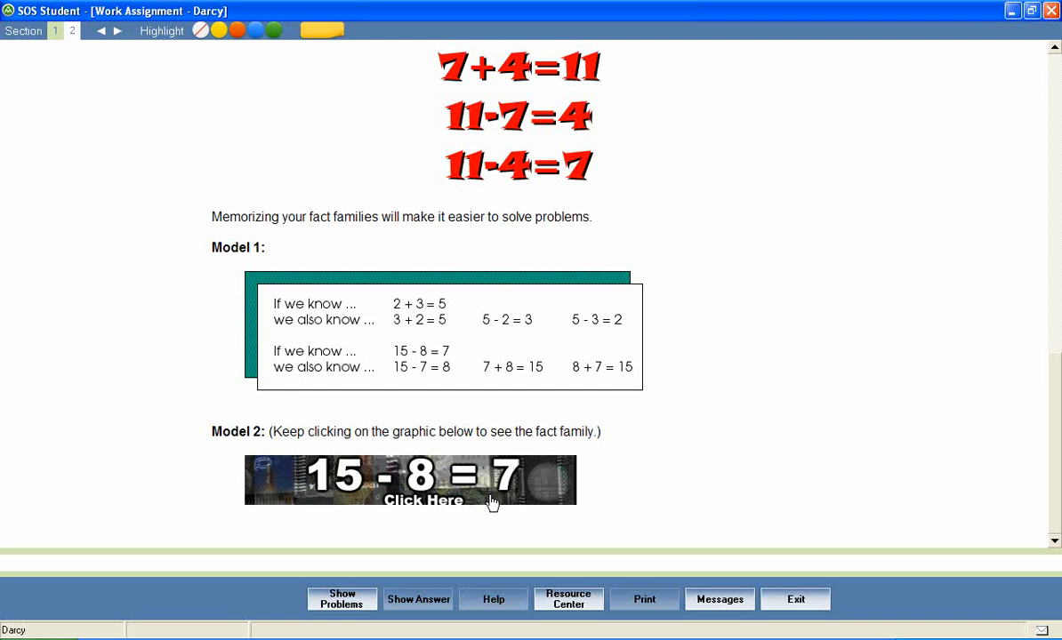
left_click(409, 480)
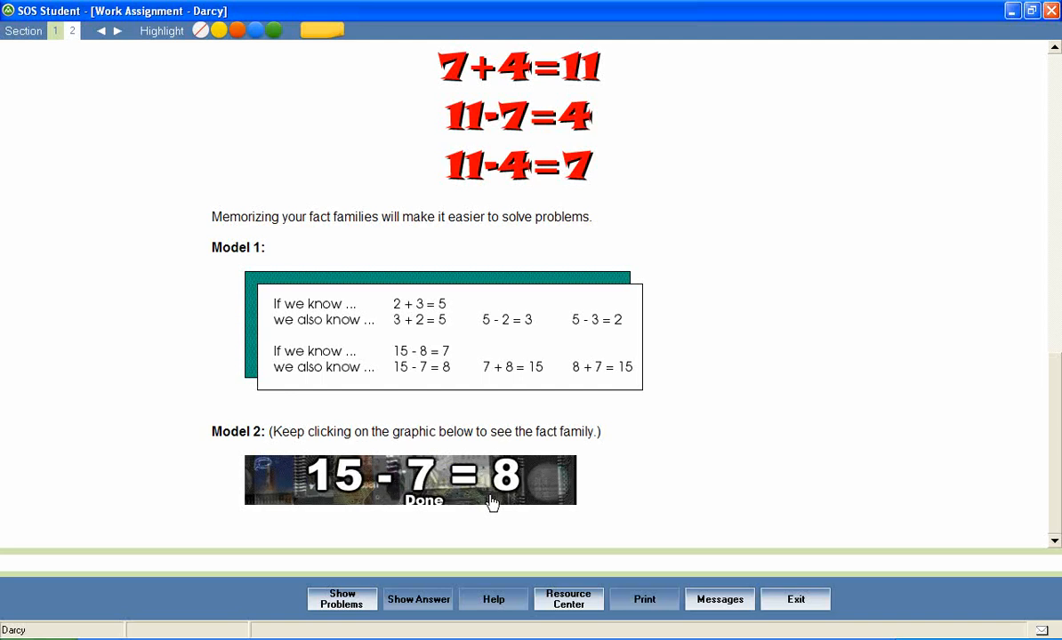
left_click(409, 480)
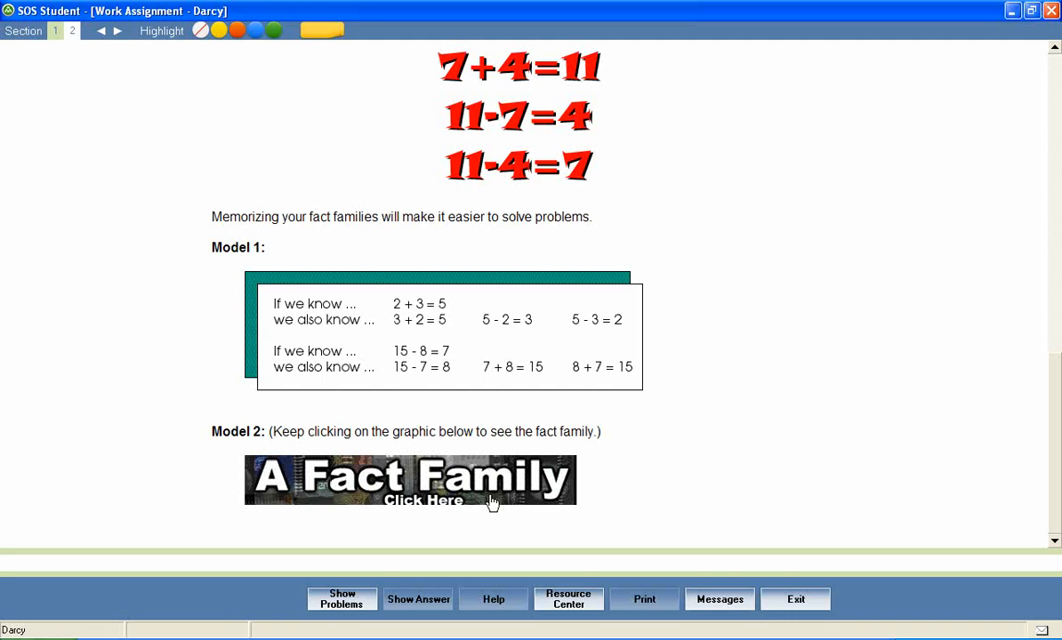
mouse_move(246, 373)
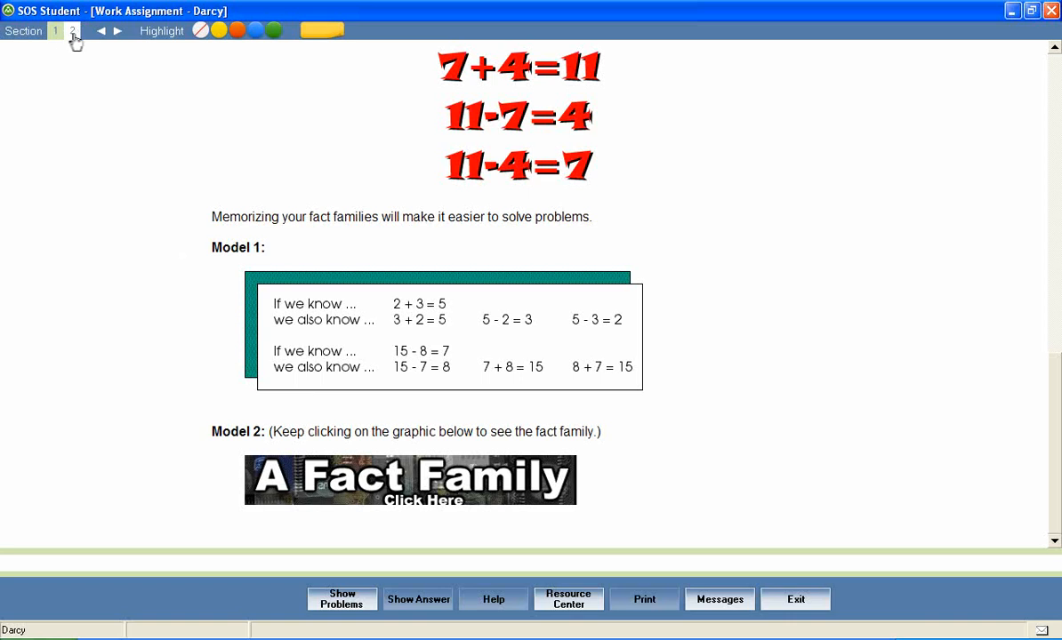
Go to the lesson's second section and start its Tiny Tutor video on number patterns
left_click(72, 32)
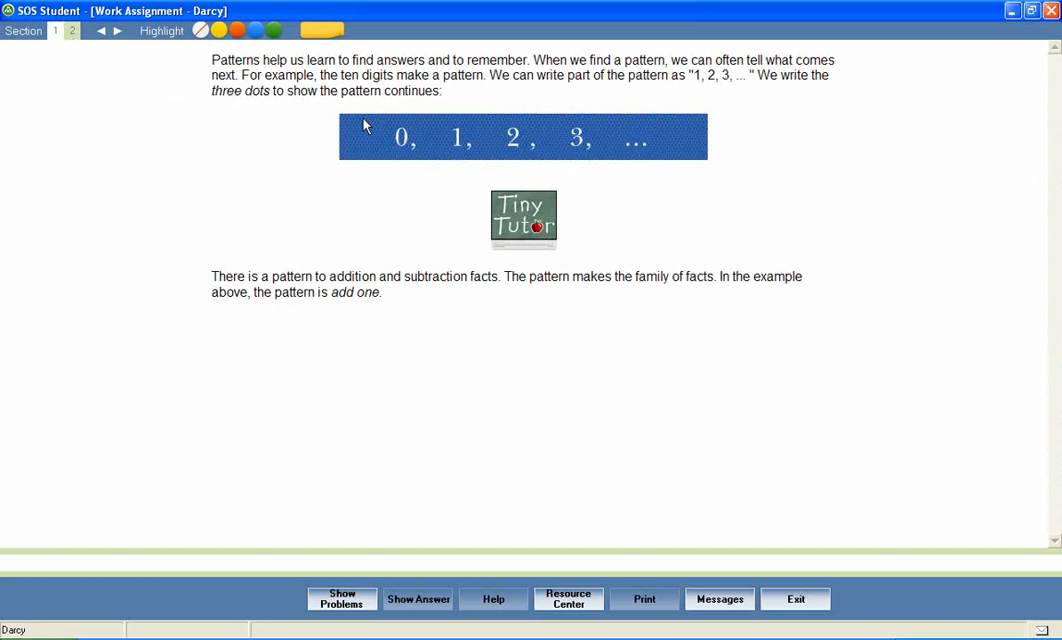
mouse_move(474, 181)
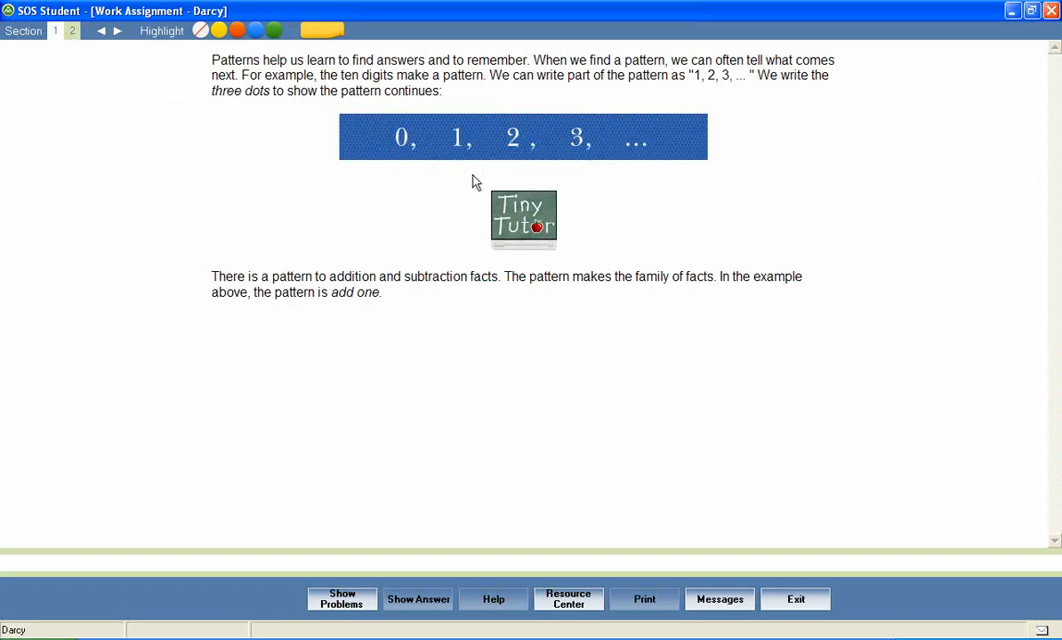
mouse_move(463, 245)
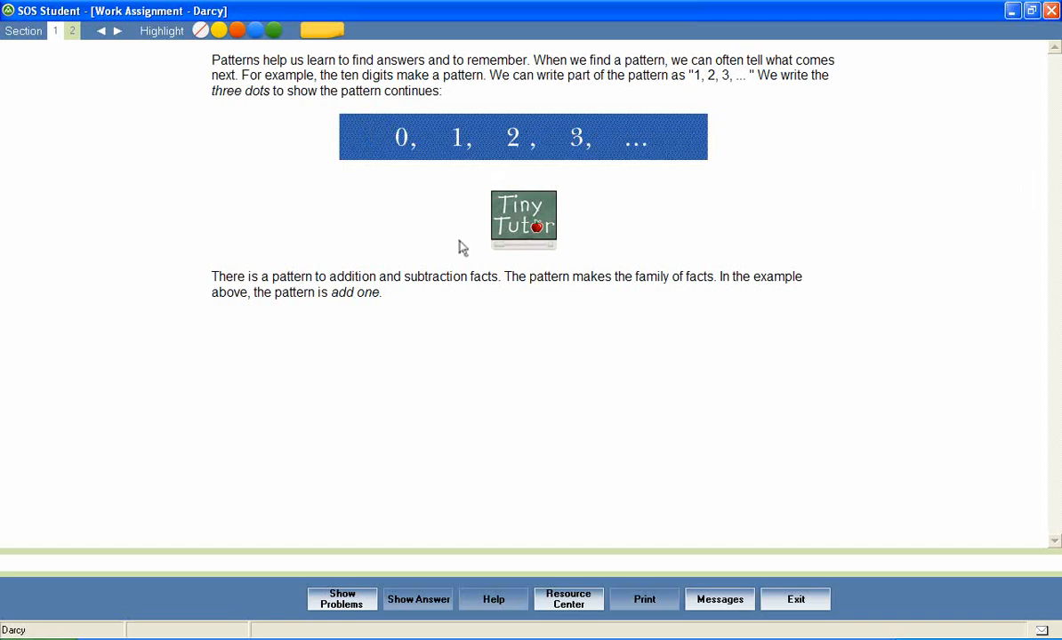
mouse_move(501, 253)
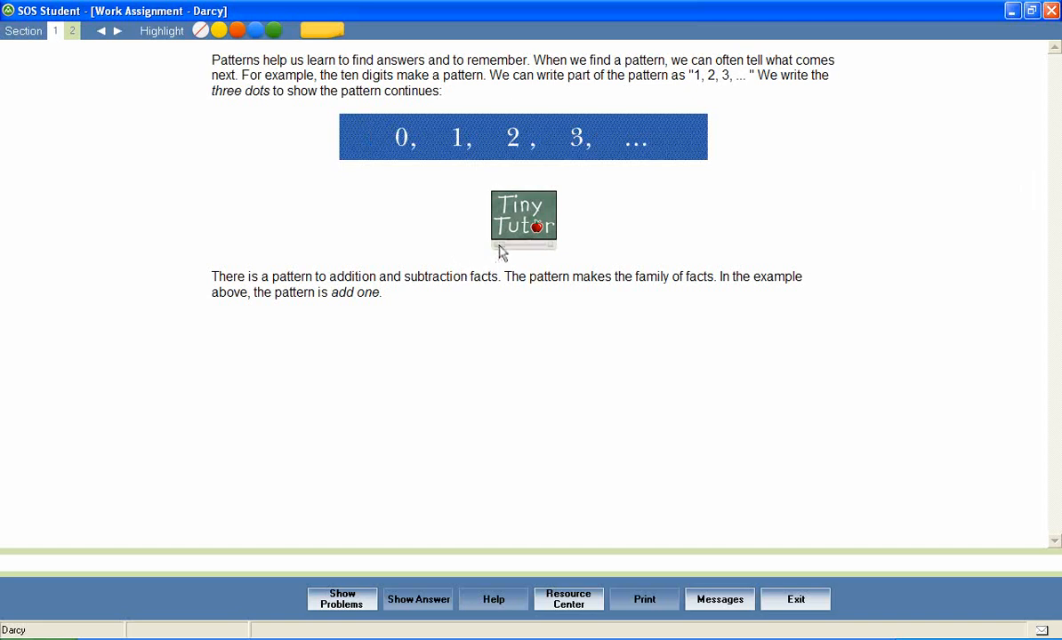
mouse_move(548, 242)
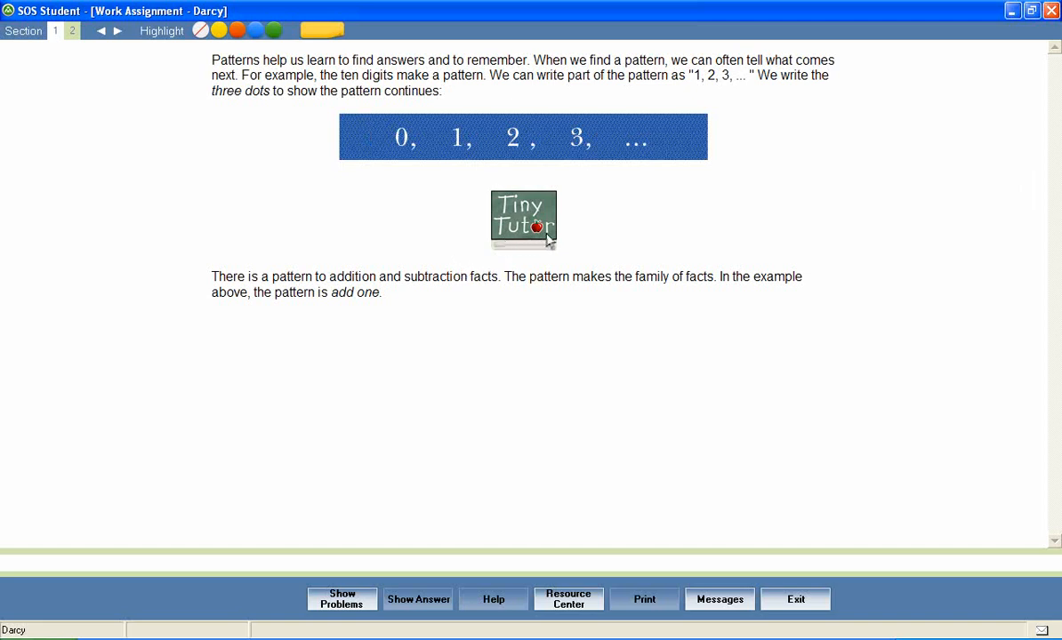
mouse_move(523, 263)
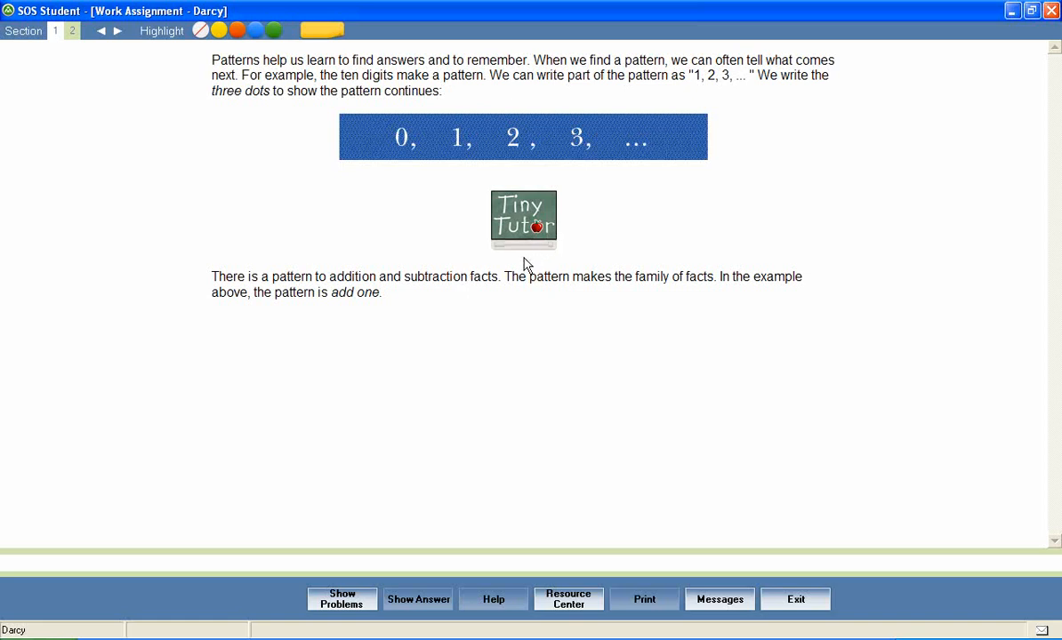
mouse_move(501, 252)
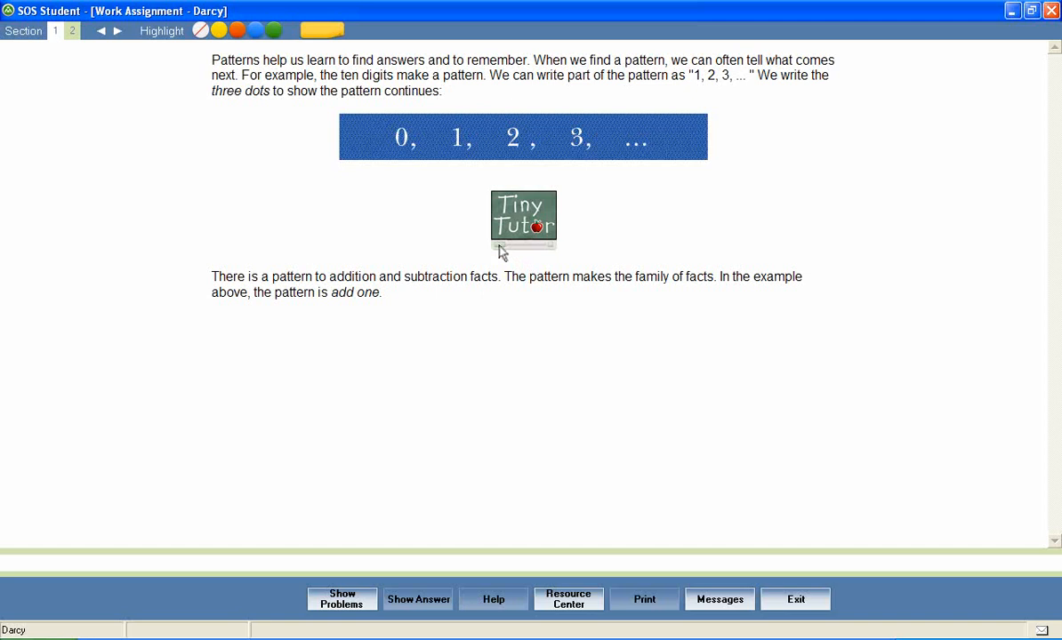
left_click(523, 220)
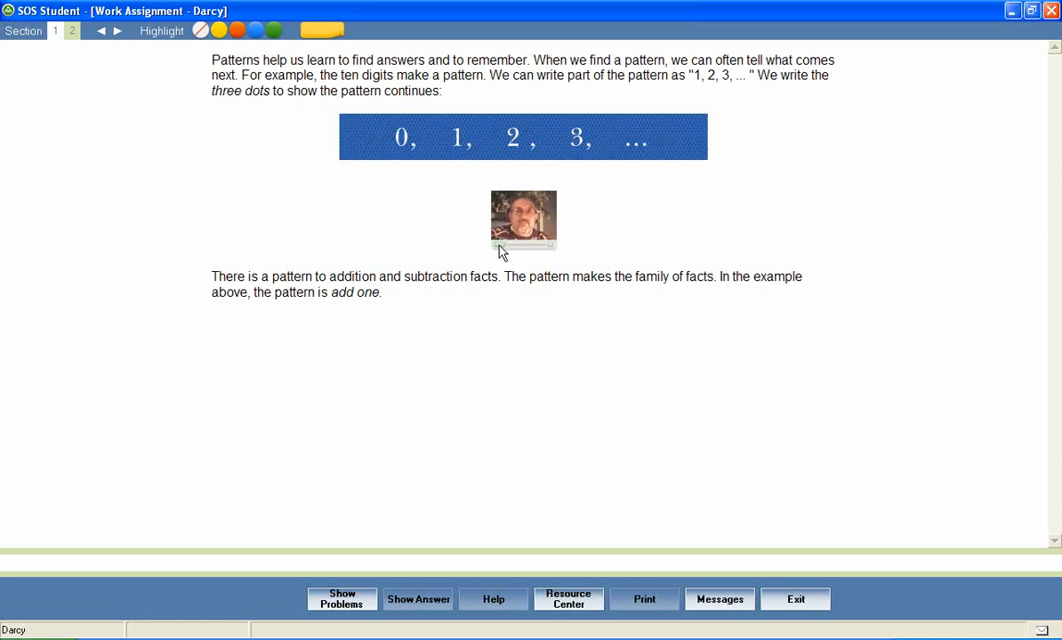
mouse_move(427, 496)
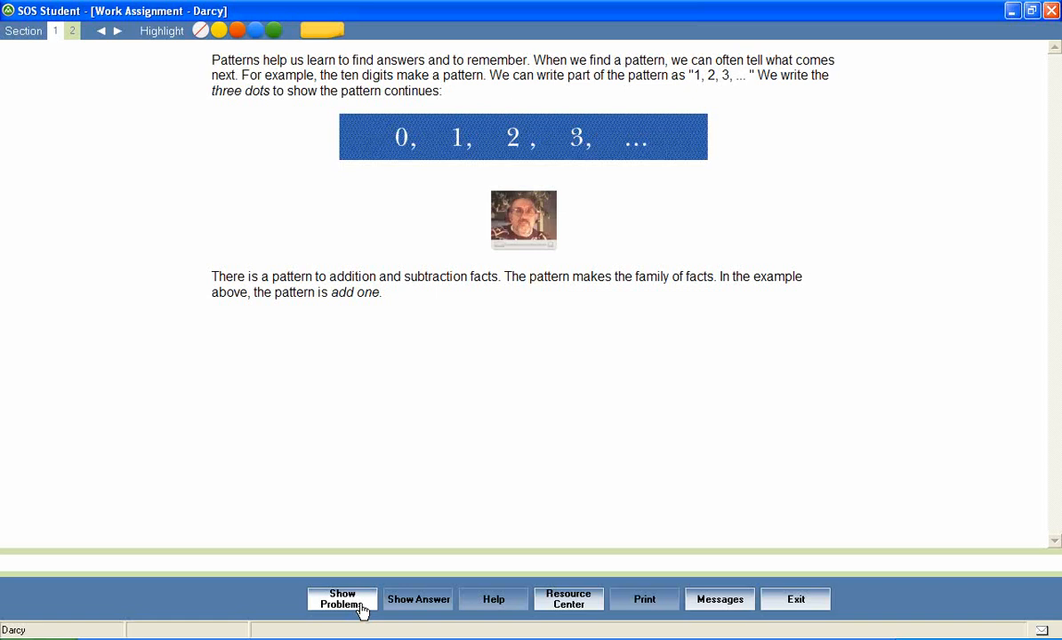
Show the review problems and advance through tabs 2 to 5, reaching the number-sorting problem
left_click(343, 598)
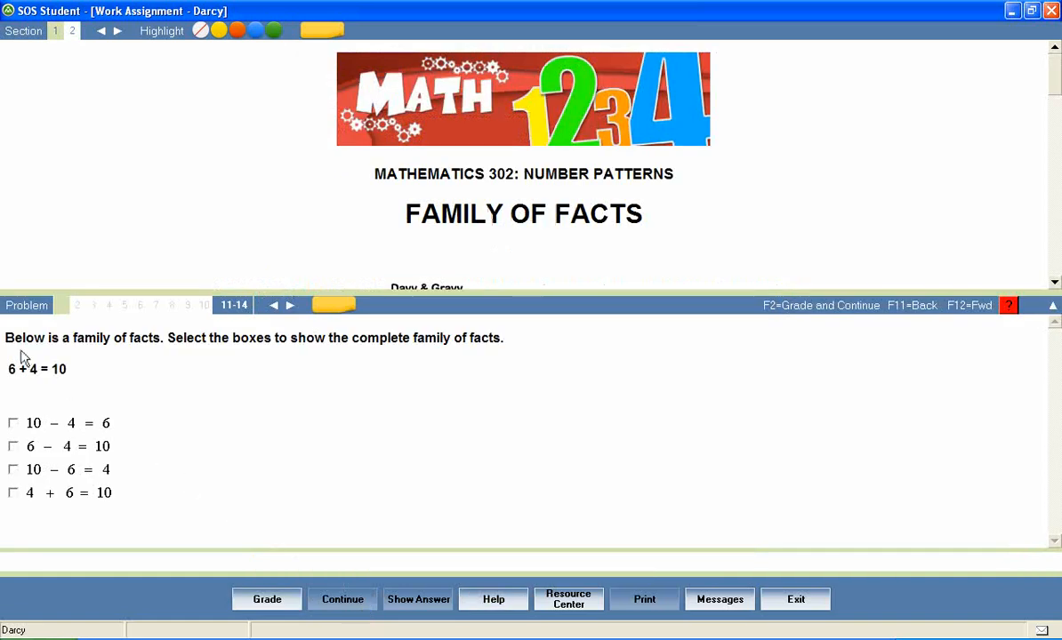
mouse_move(80, 317)
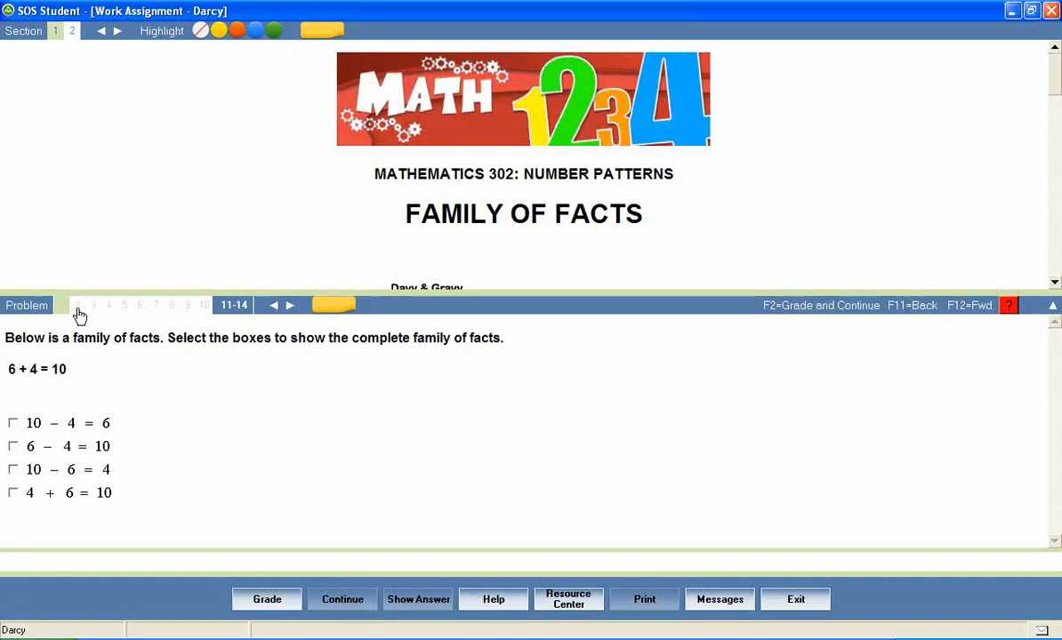
left_click(78, 306)
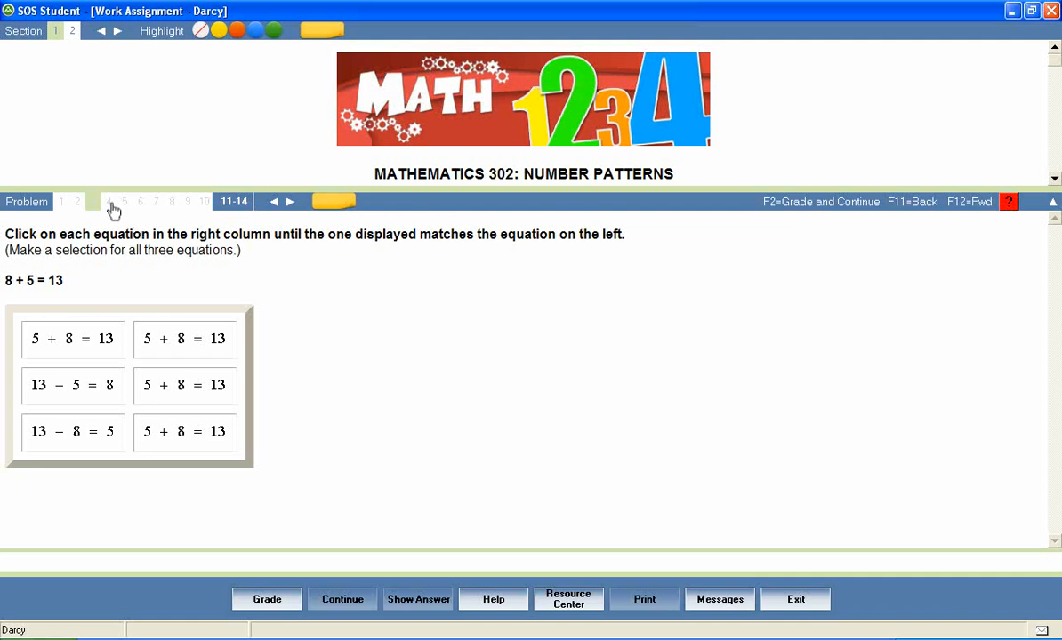
left_click(109, 201)
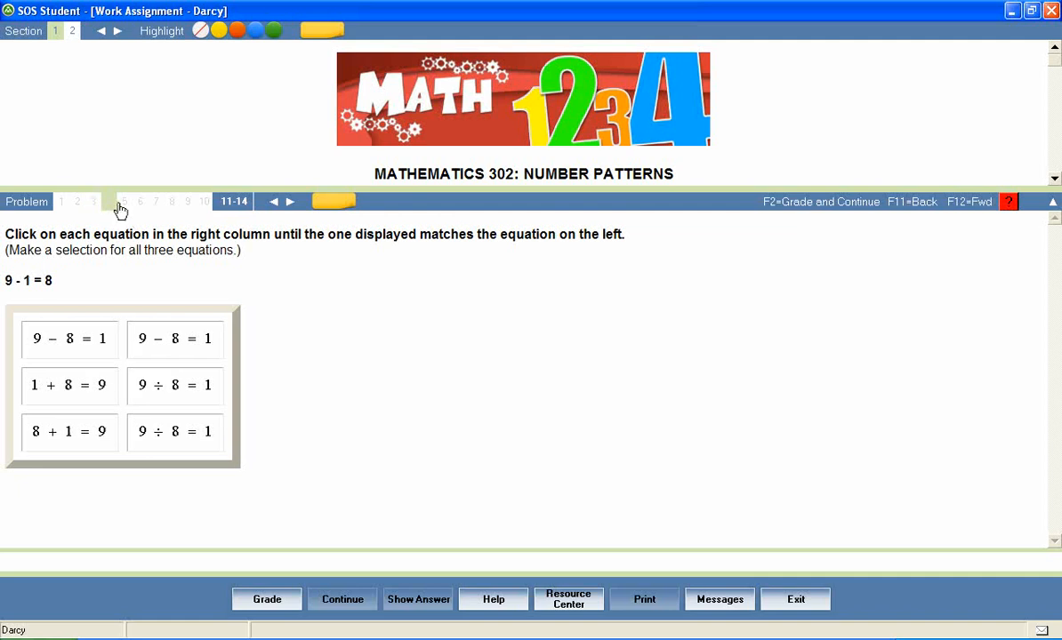
mouse_move(128, 210)
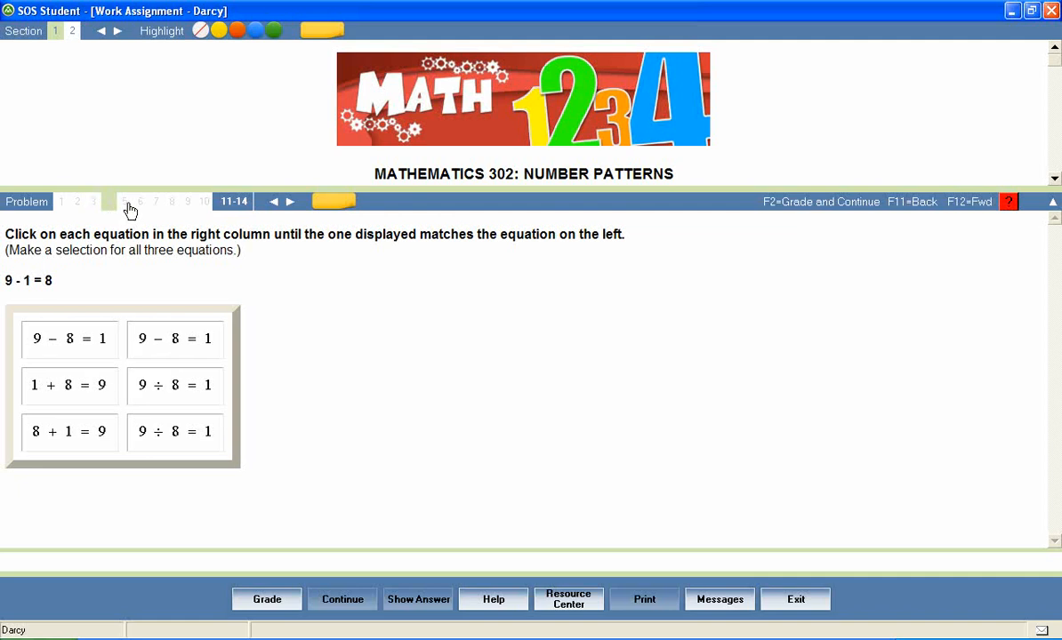
left_click(124, 203)
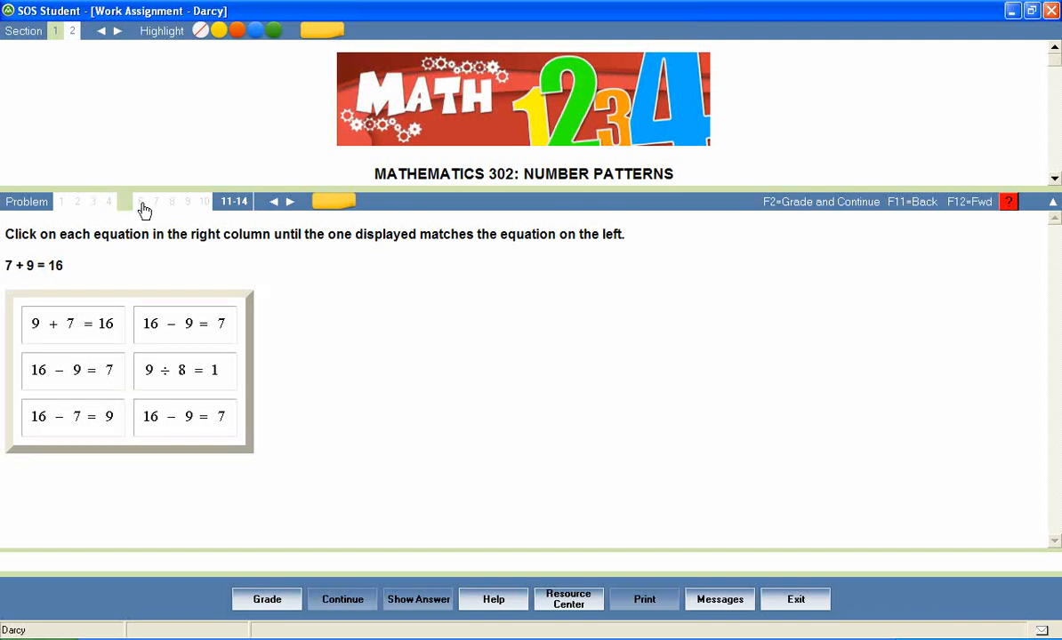
left_click(124, 201)
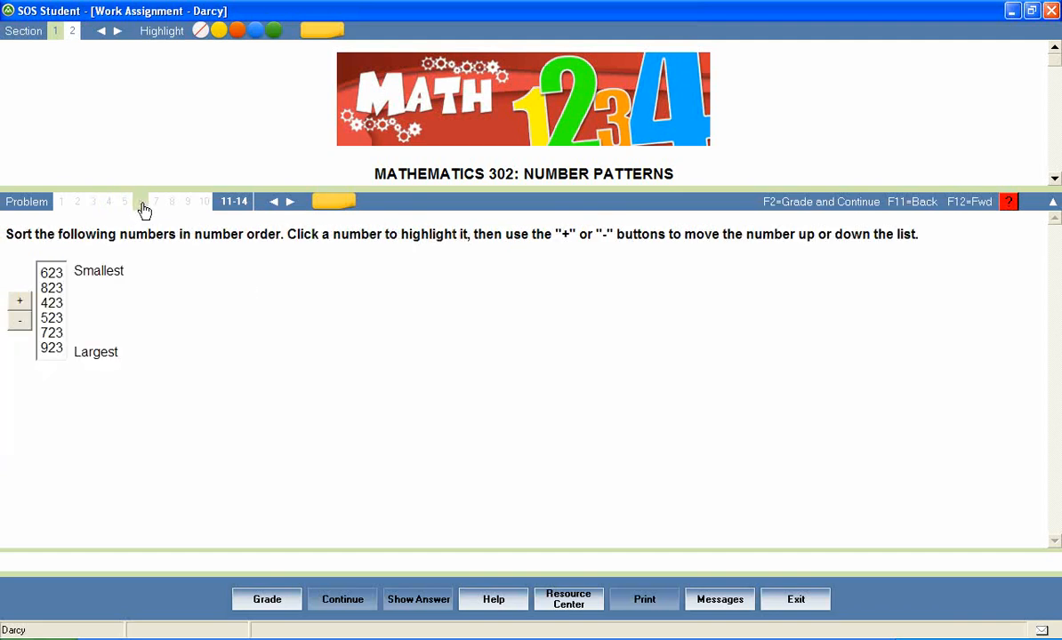
mouse_move(73, 309)
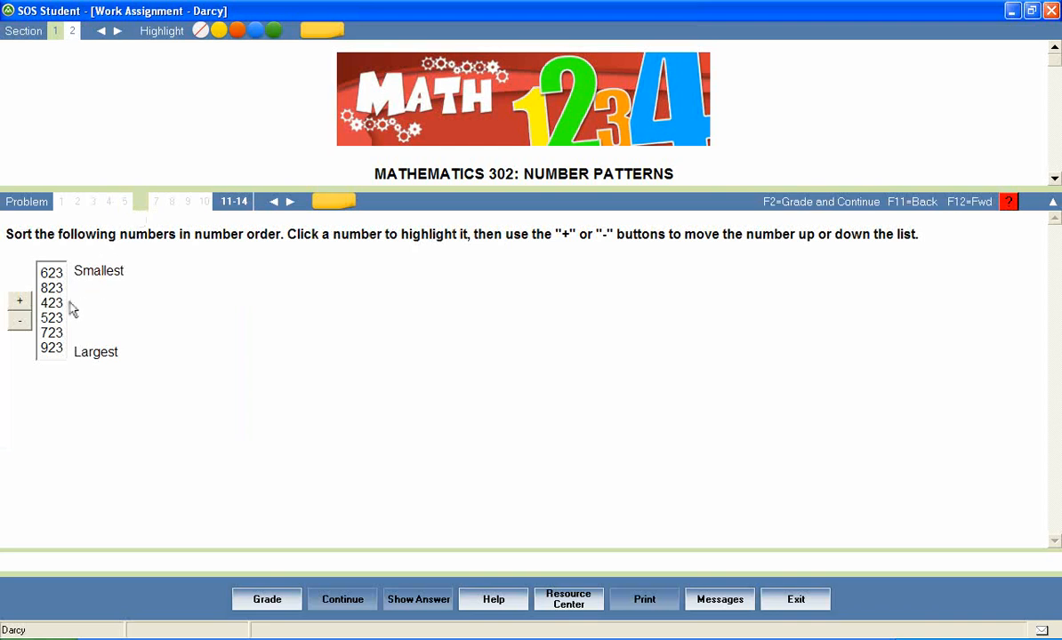
Move 423 up so the list reads 423 to 923, grade it 100%, and continue
left_click(20, 302)
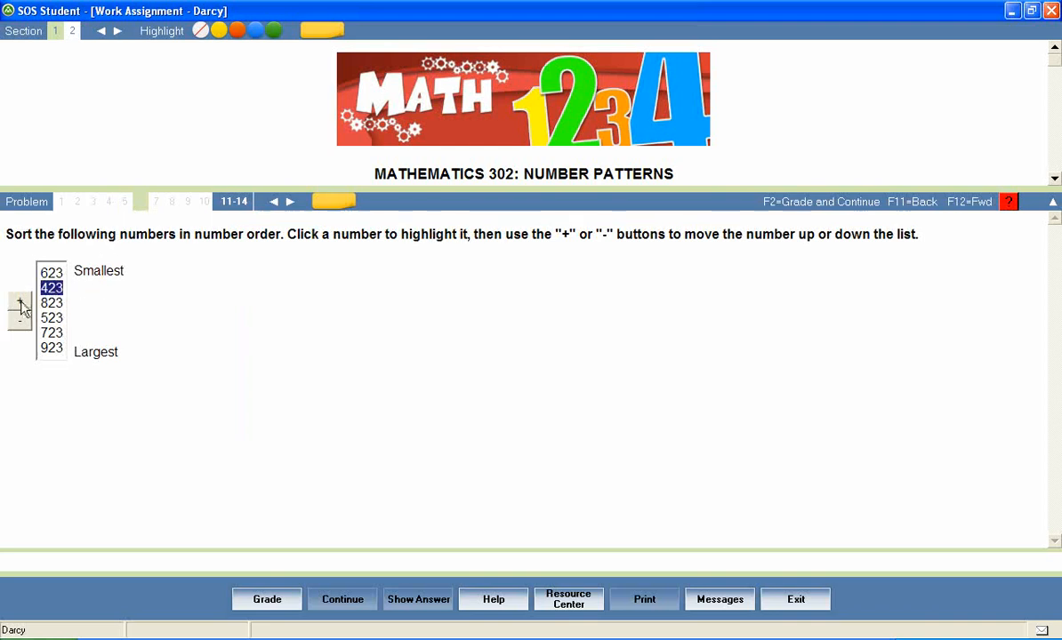
left_click(20, 303)
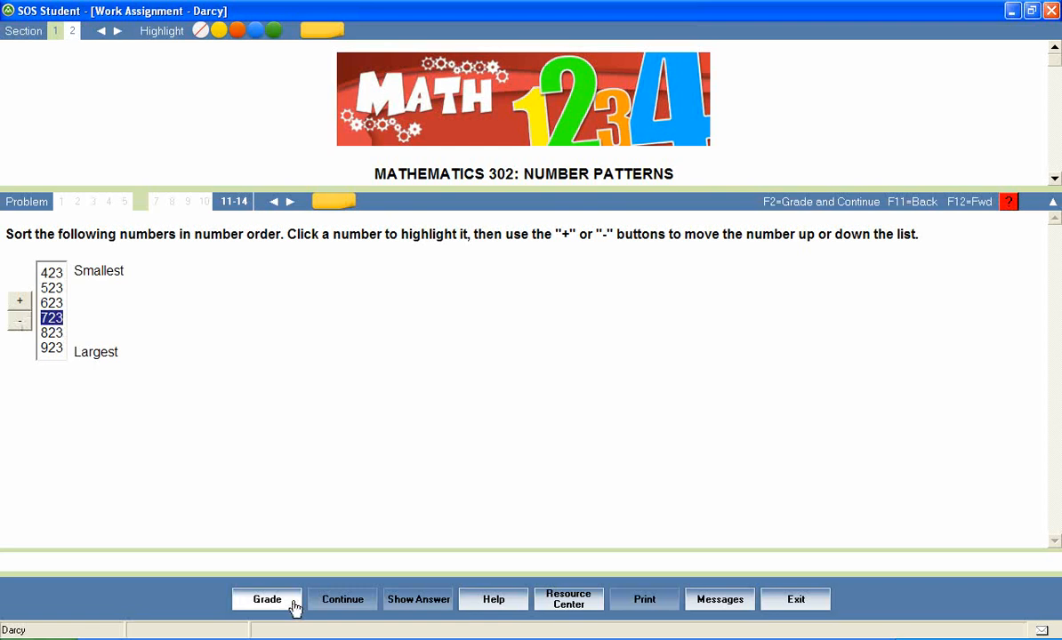
left_click(267, 598)
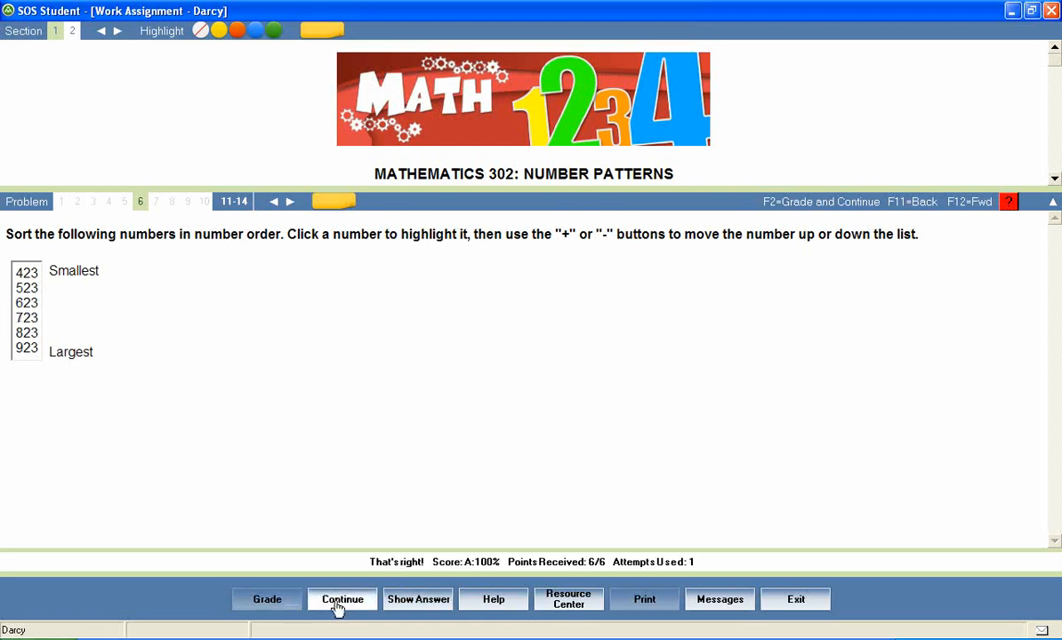
left_click(342, 597)
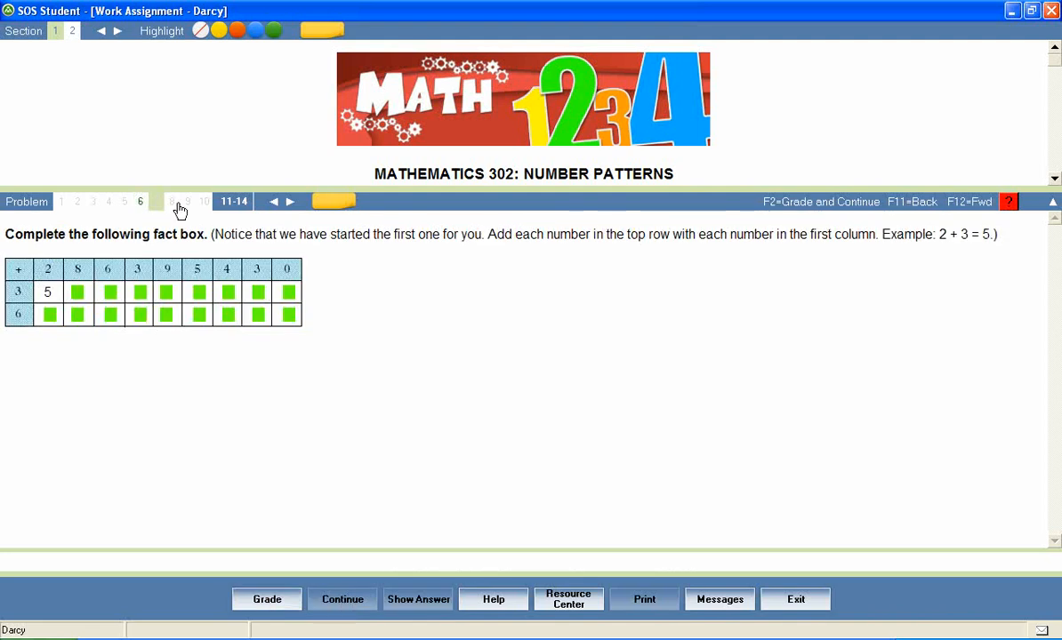
Fill the 0, 1, 2, 3 pattern blanks with 4, 5, 6, 7, 8, 9
left_click(171, 201)
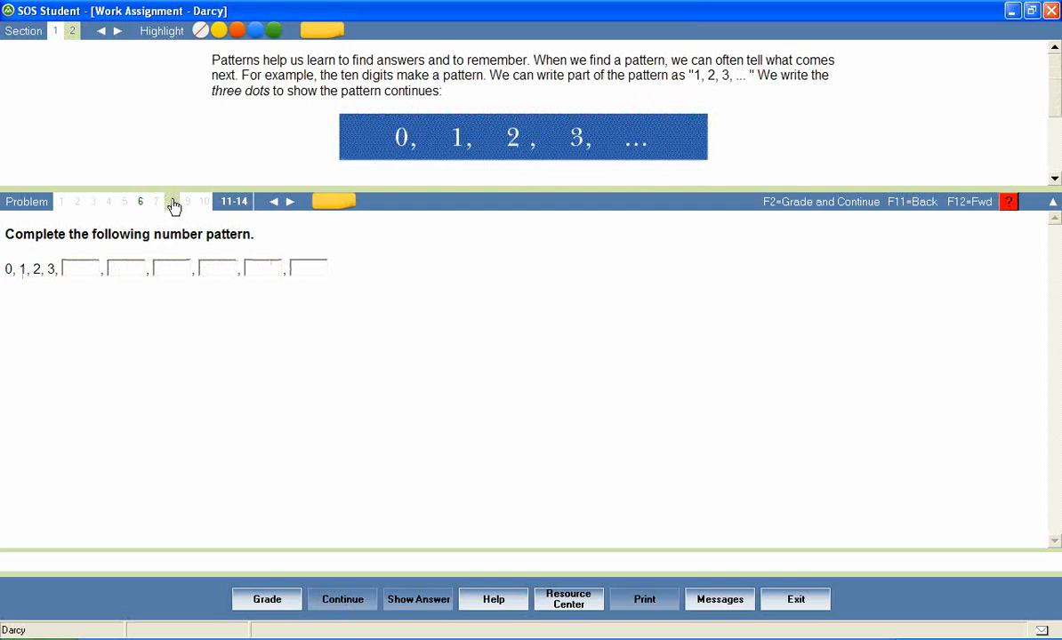
type("4")
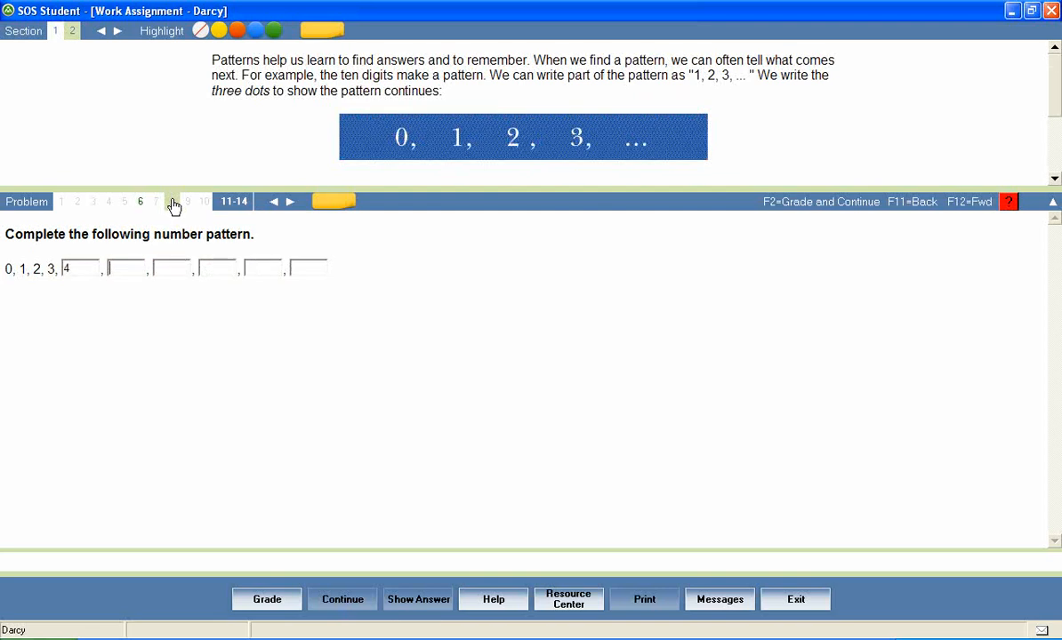
type("5")
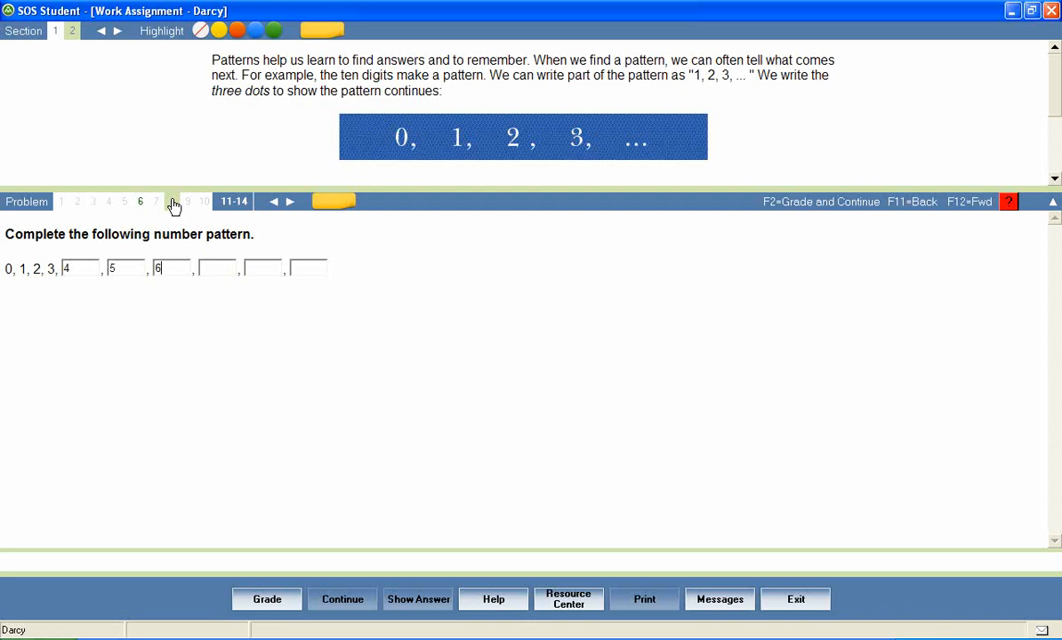
type("78")
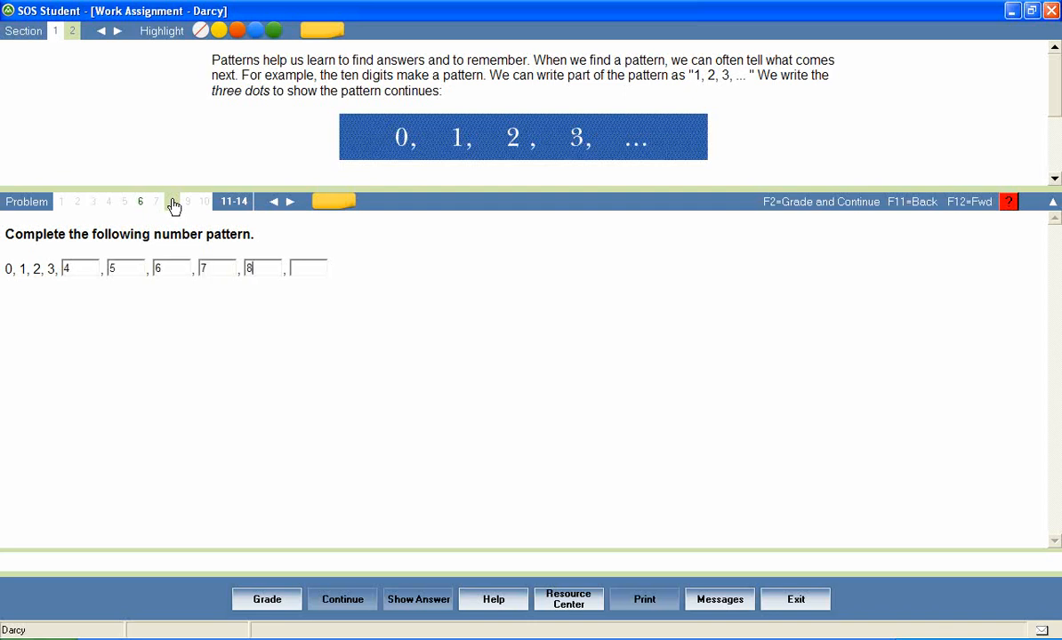
type("9")
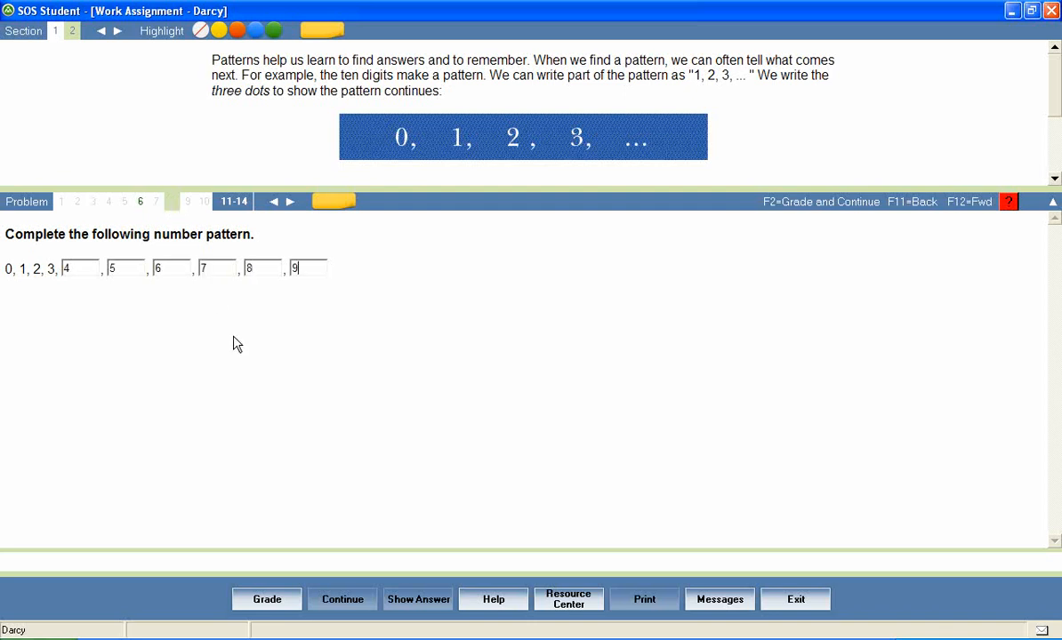
mouse_move(794, 597)
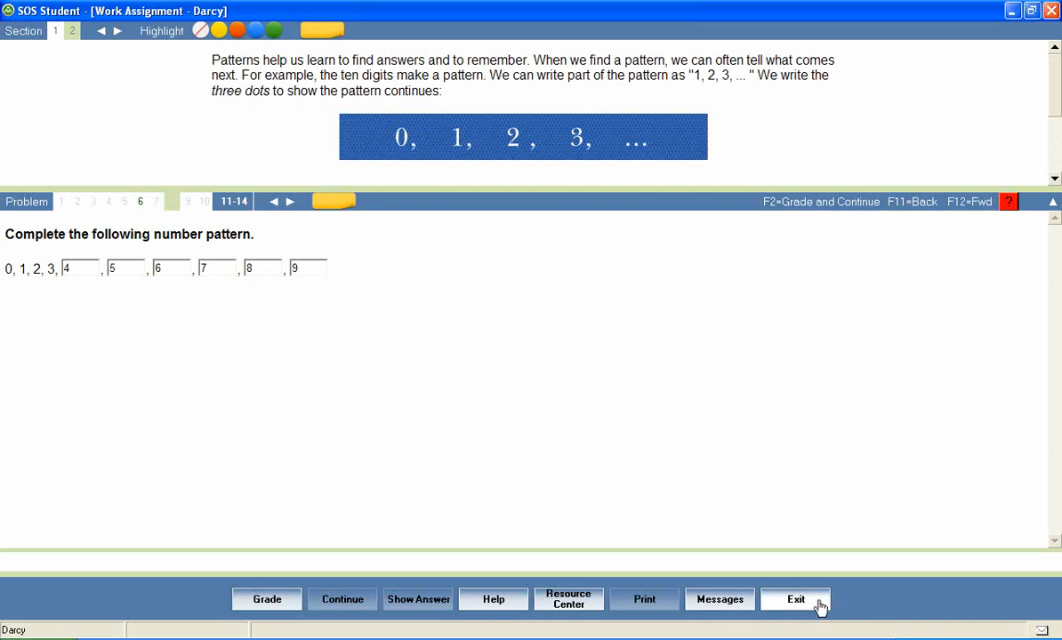
Exit the lesson back to the assignments list
left_click(793, 597)
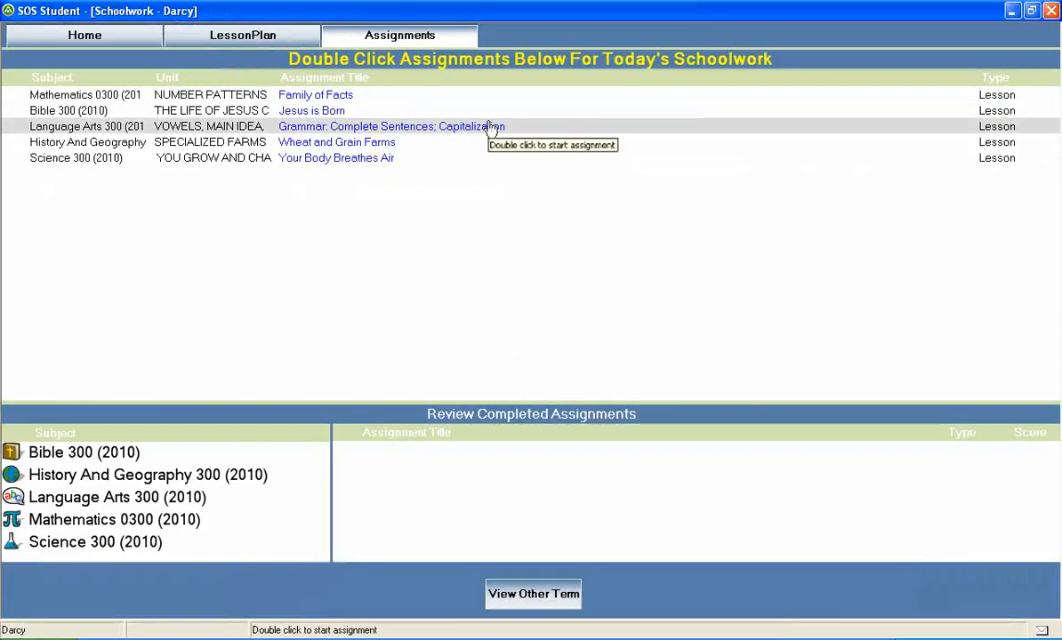